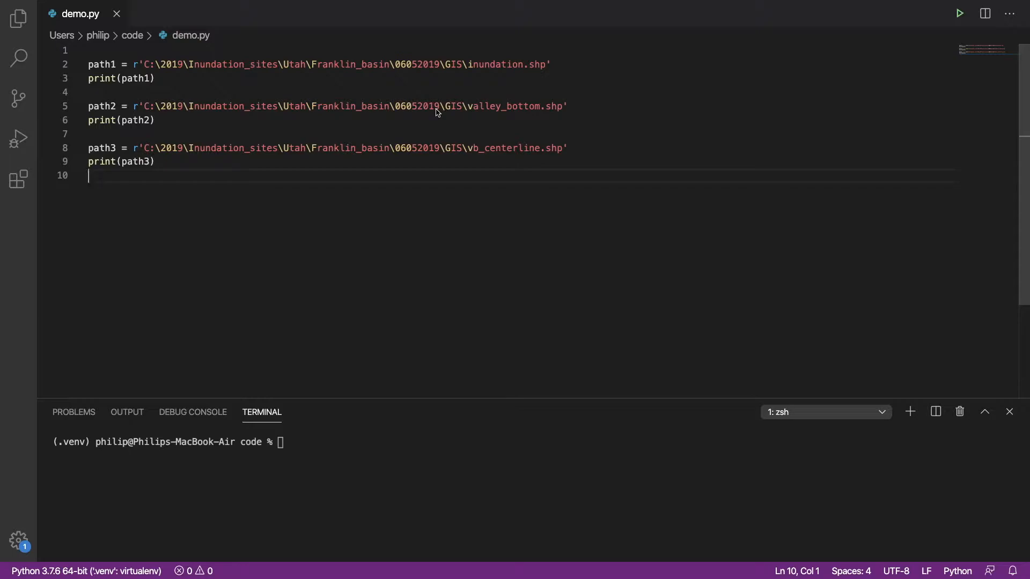
pyautogui.moveTo(335, 118)
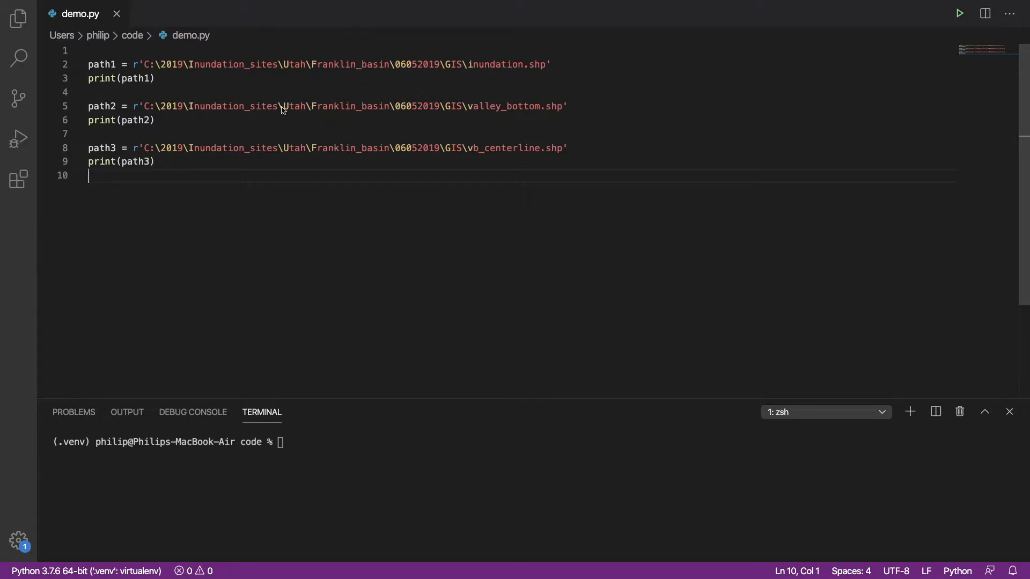
pyautogui.moveTo(113, 162)
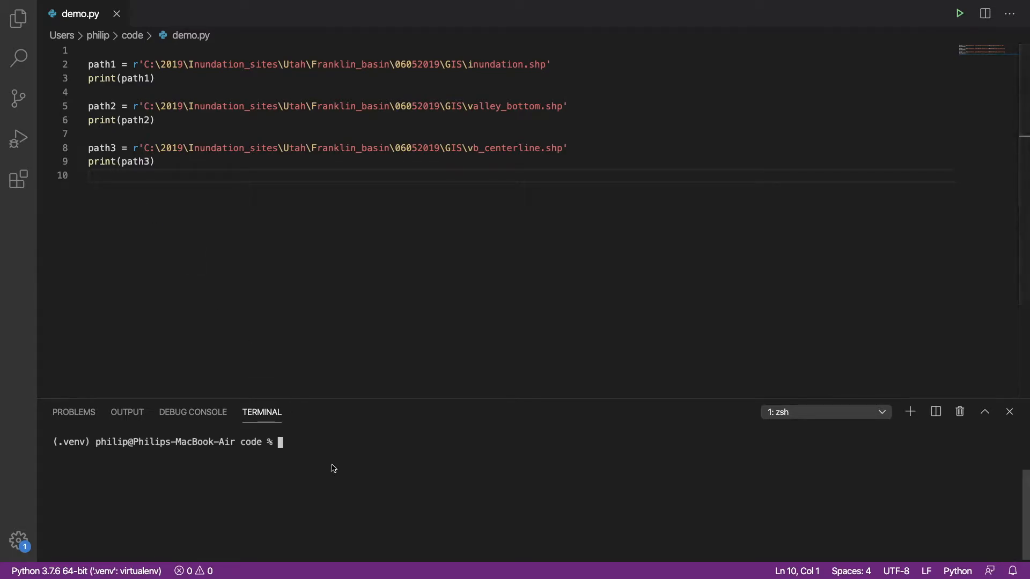
# Step: Run python demo.py in the terminal, printing the three shapefile paths, then return to the editor
pyautogui.write('python d')
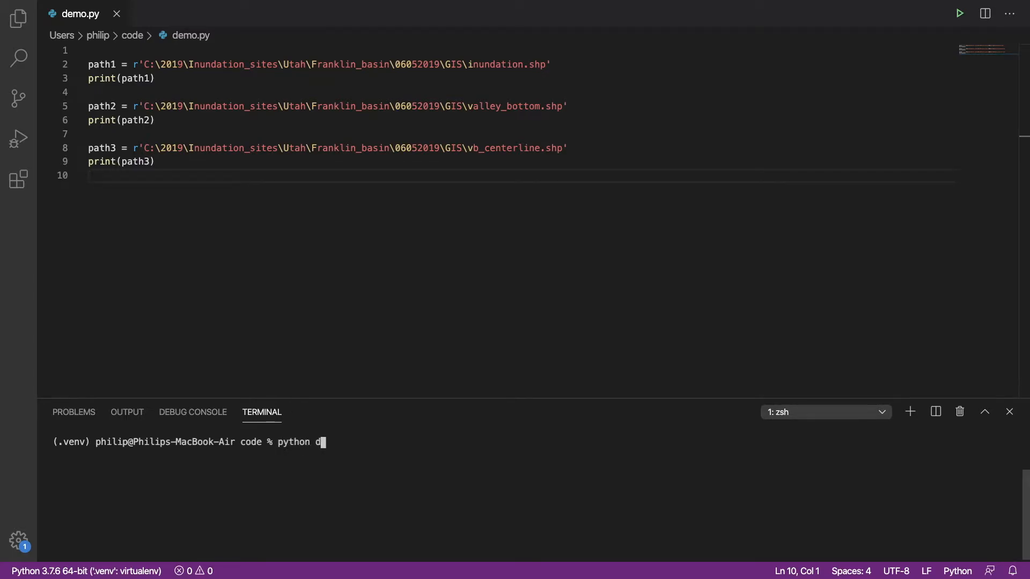
pyautogui.write('emo.py')
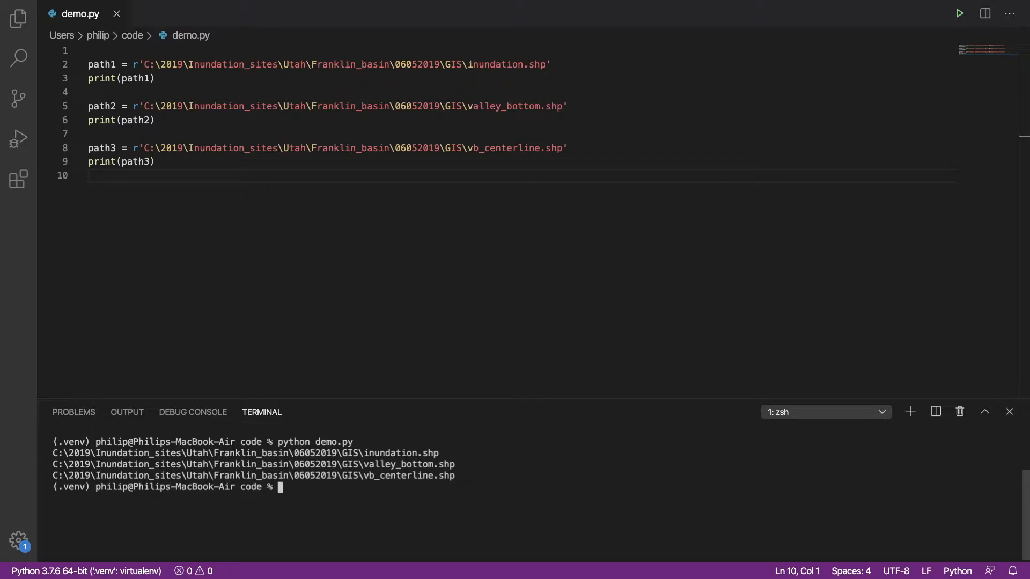
pyautogui.click(105, 50)
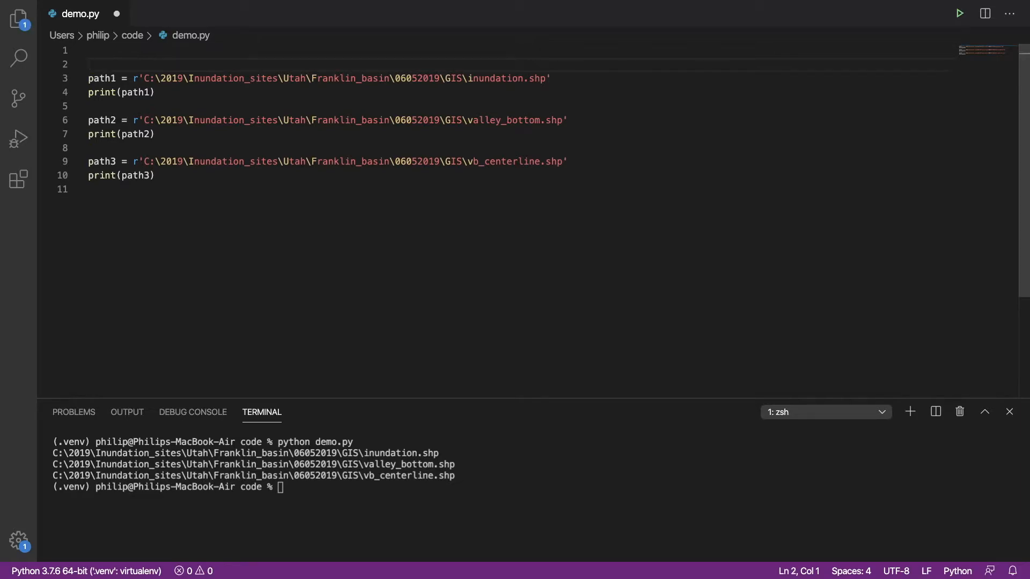
# Step: Add import os and import argparse at the top of demo.py
pyautogui.write('import ar')
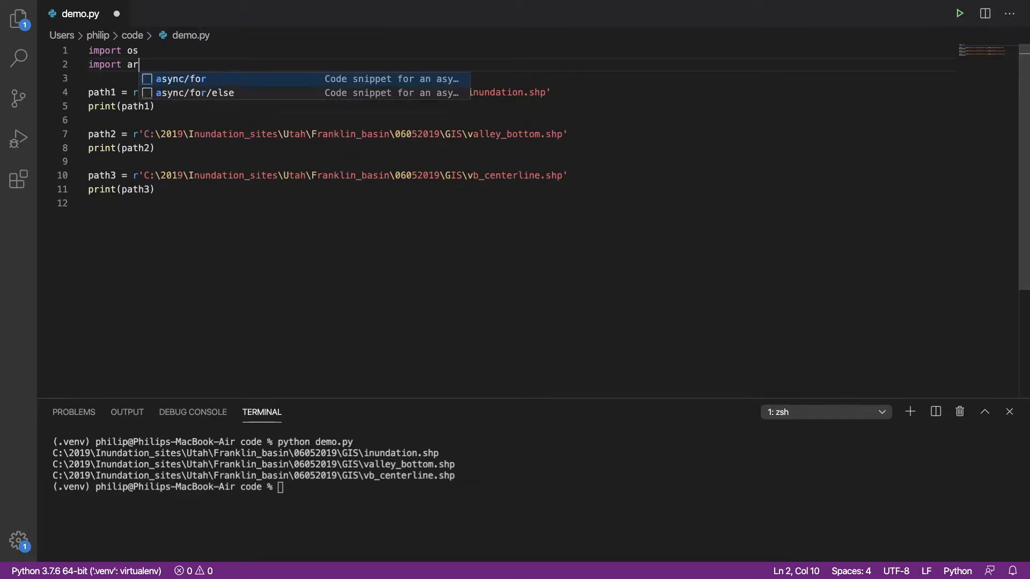
pyautogui.write('gpars')
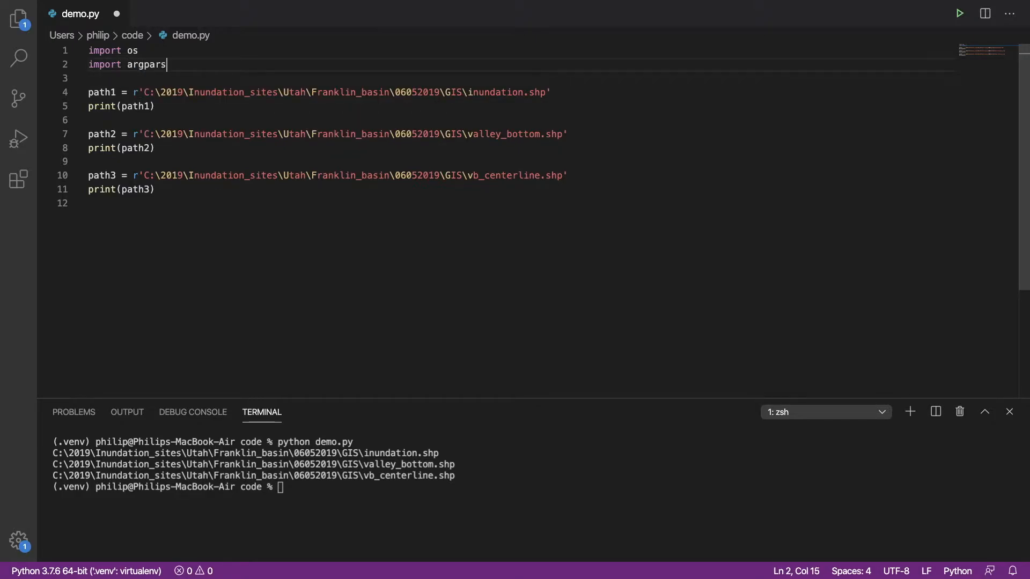
pyautogui.write('e')
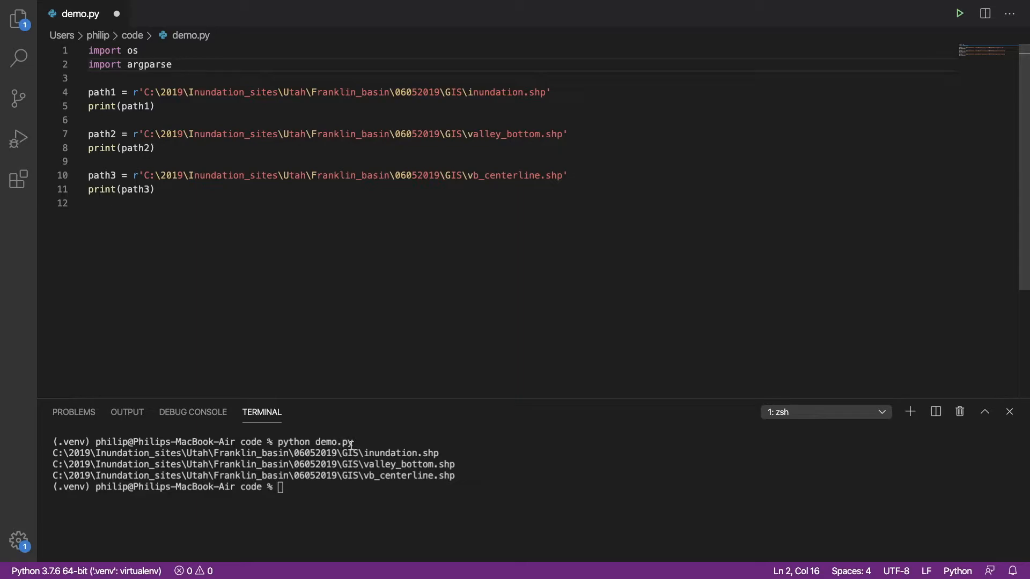
pyautogui.moveTo(320, 360)
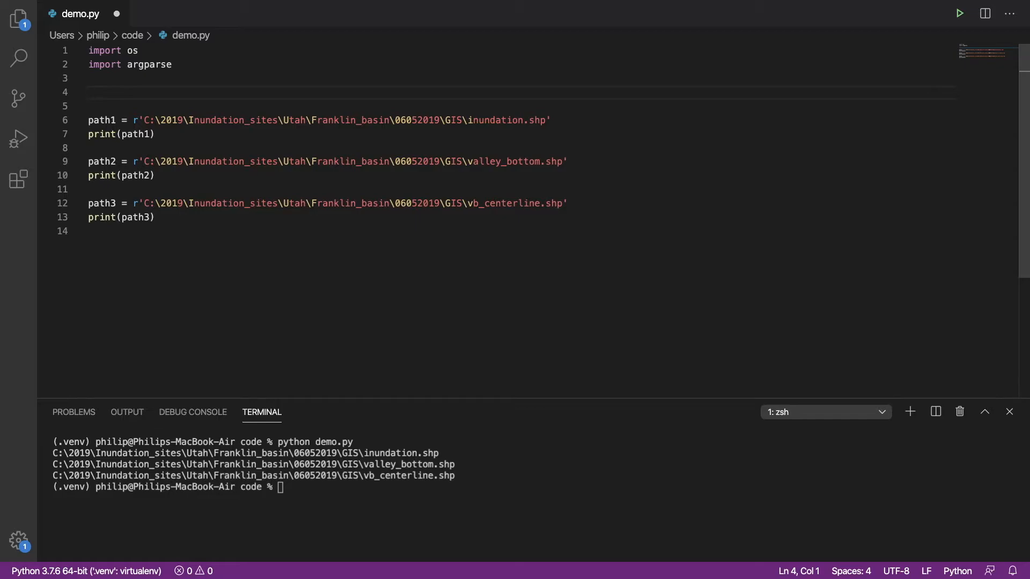
# Step: Add the function header def print_paths(folder): below the imports
pyautogui.write('def')
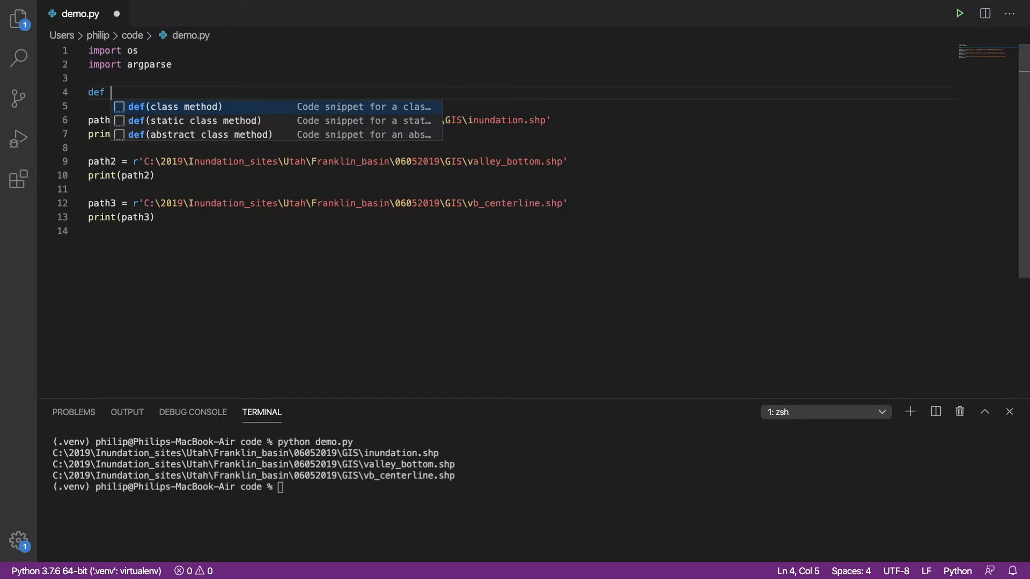
pyautogui.write('print_paths')
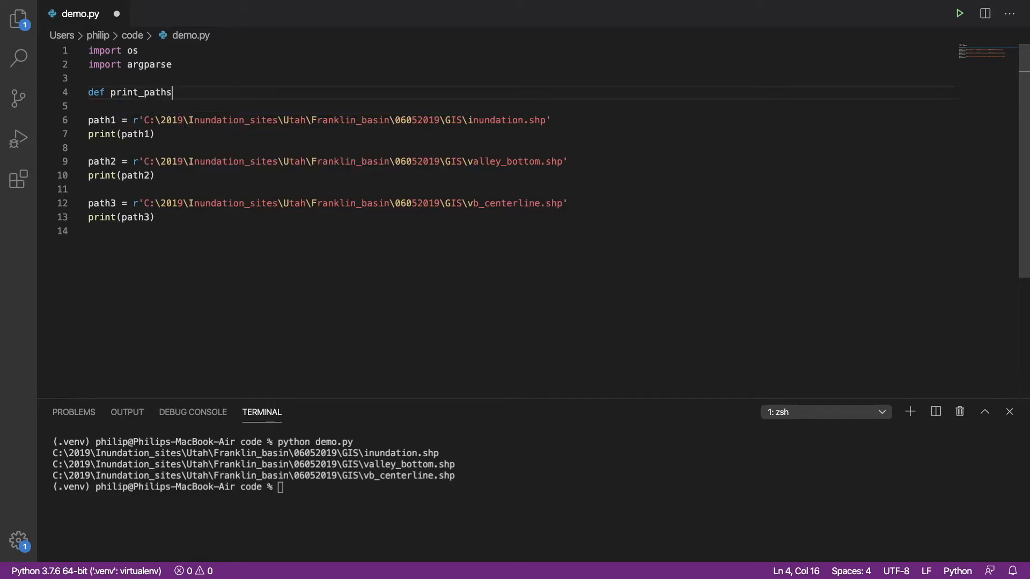
pyautogui.write('()')
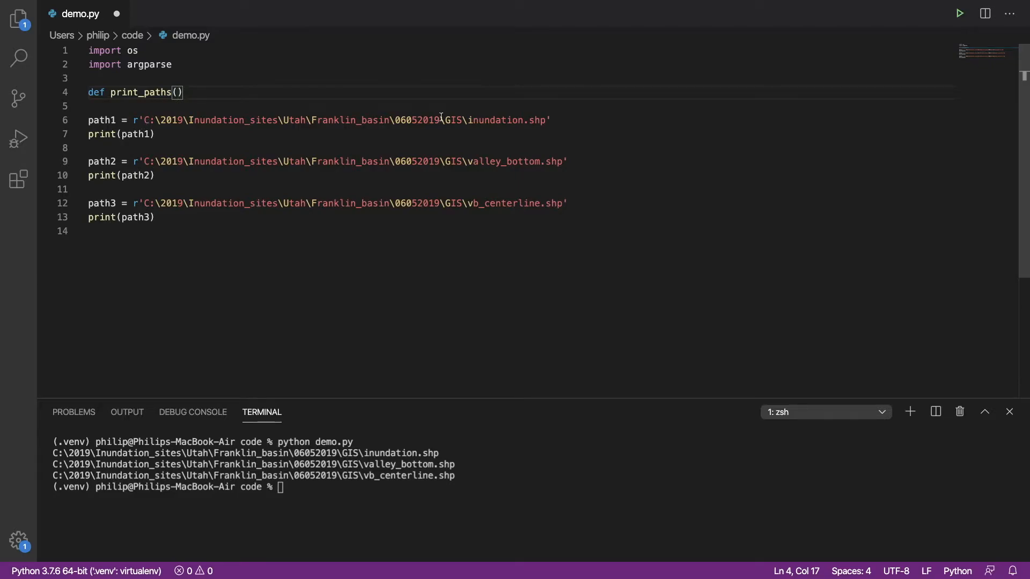
pyautogui.write('folder')
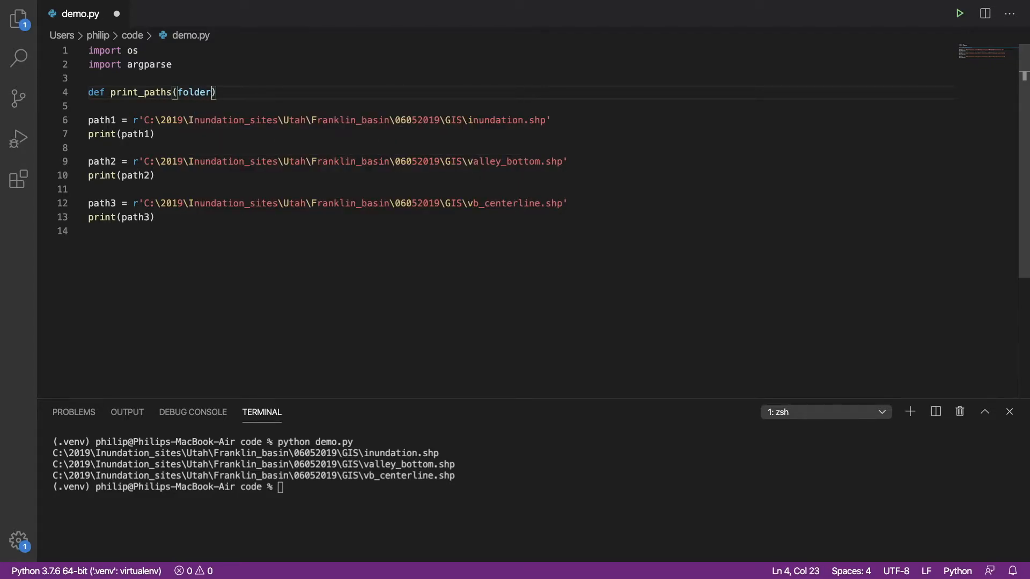
pyautogui.write(':')
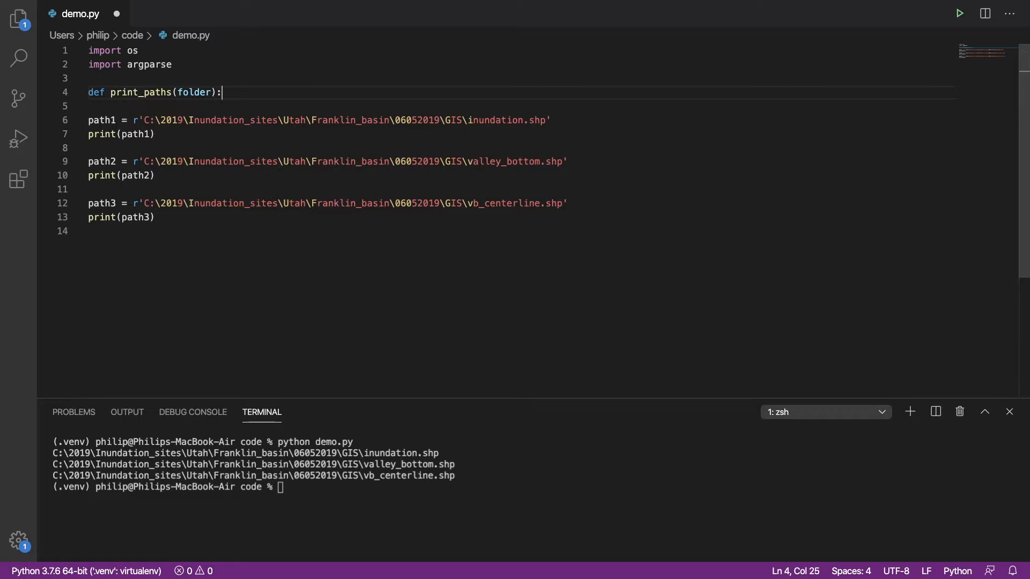
pyautogui.moveTo(109, 136)
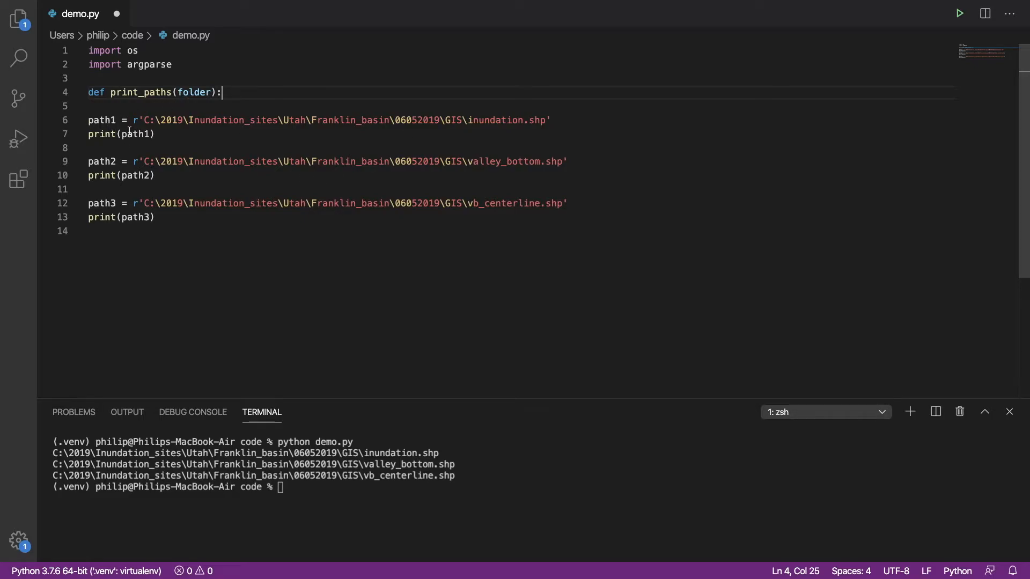
# Step: Rewrite the path1 assignment as os.path.join(folder, "inundation.shp")
pyautogui.click(132, 121)
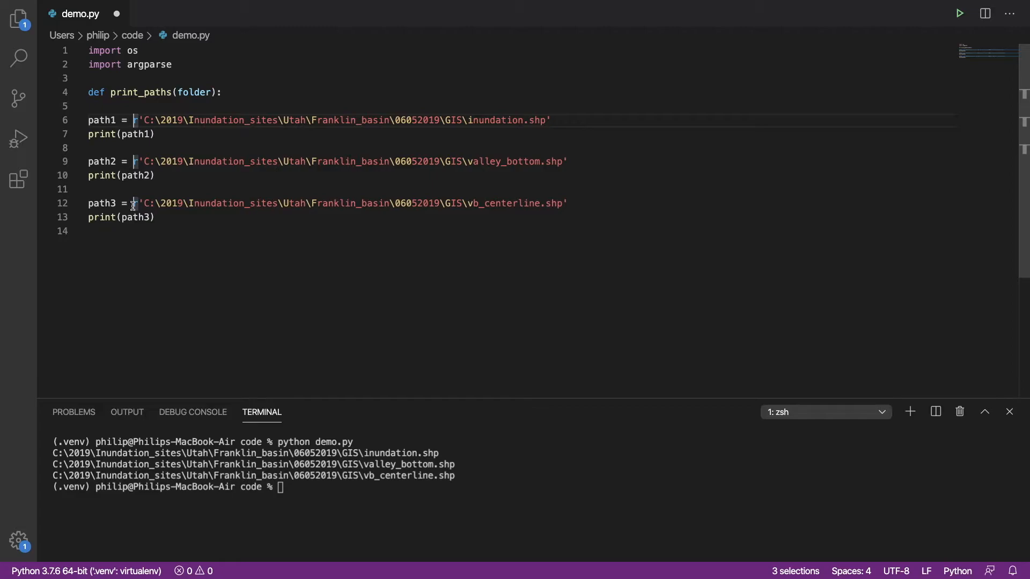
pyautogui.write('os.path')
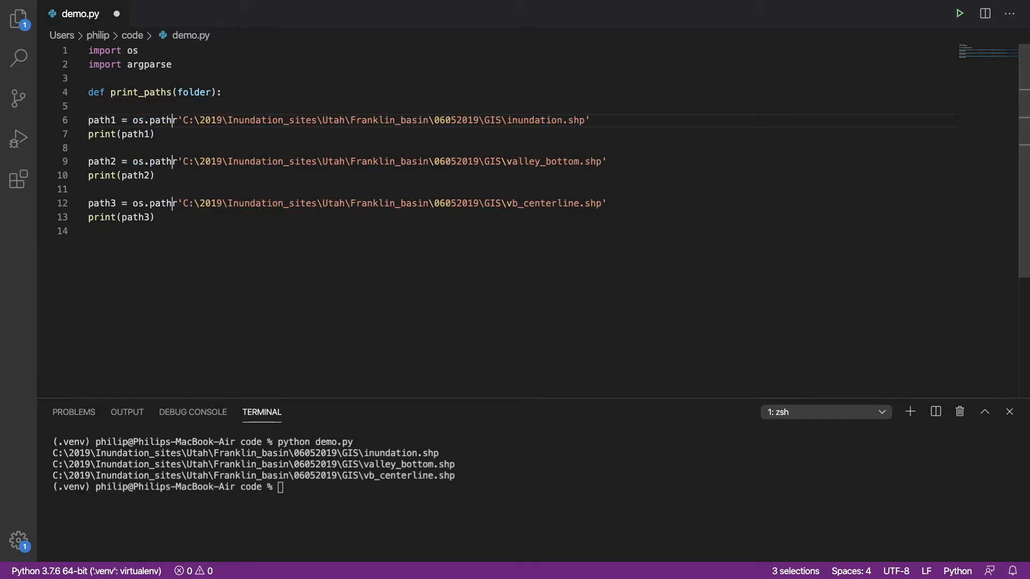
pyautogui.write('.join(')
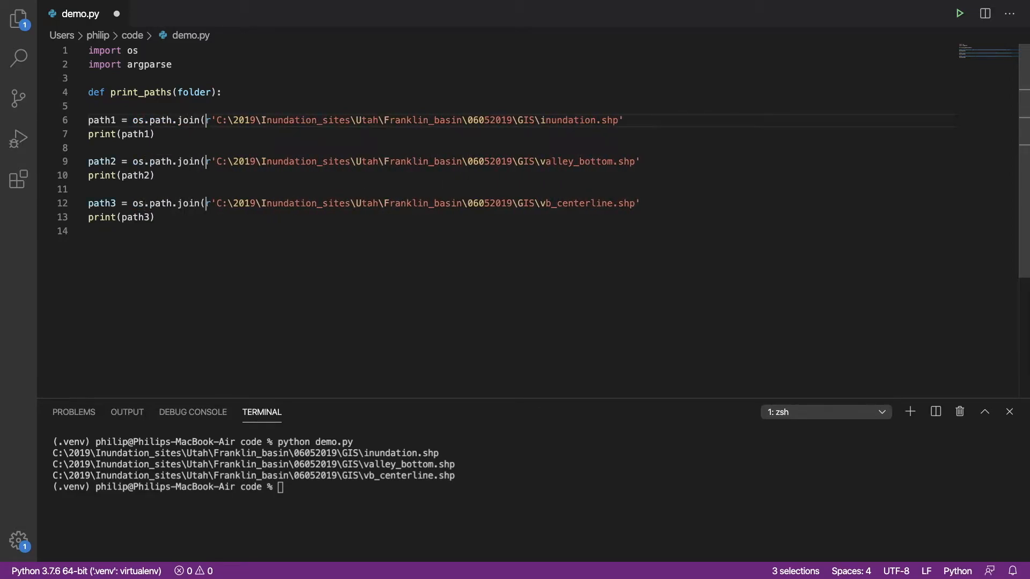
pyautogui.write("folder,inundation.shp'")
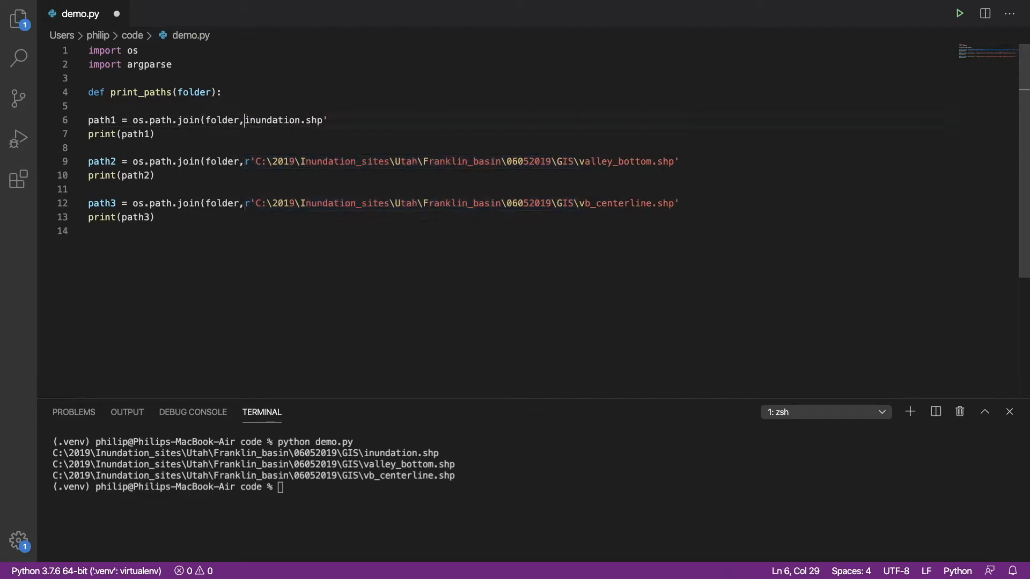
pyautogui.write('" "')
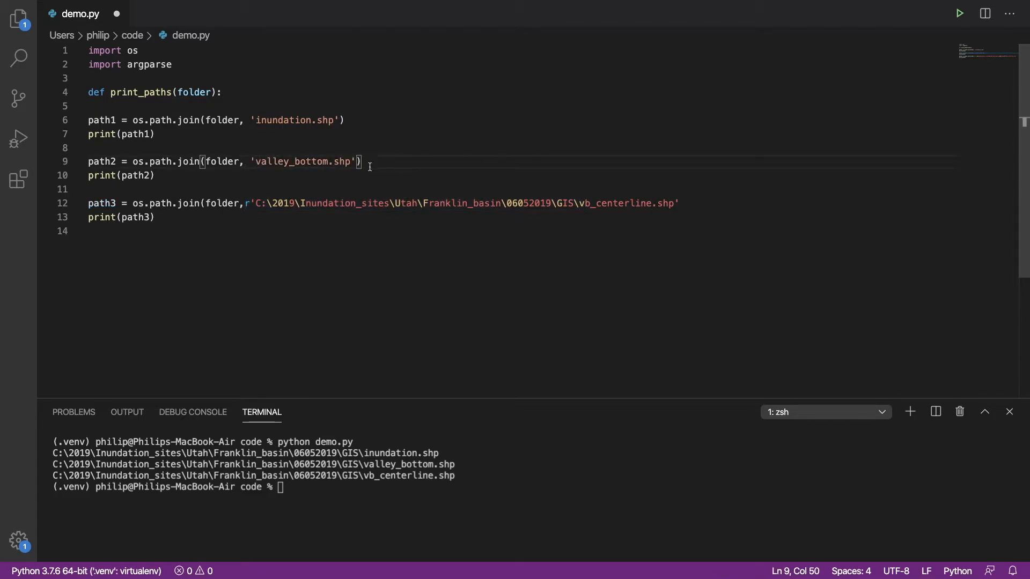
# Step: Replace path3's hard-coded string with os.path.join(folder, "vb_centerline.shp") and finish the line
pyautogui.moveTo(247, 203); pyautogui.dragTo(621, 202)
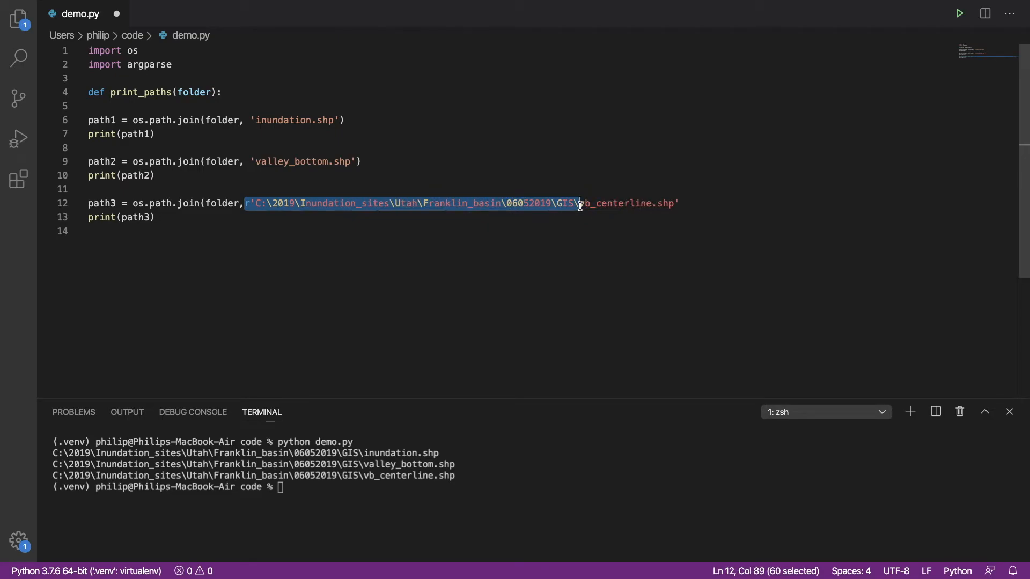
pyautogui.write("vb_centerline.shp'")
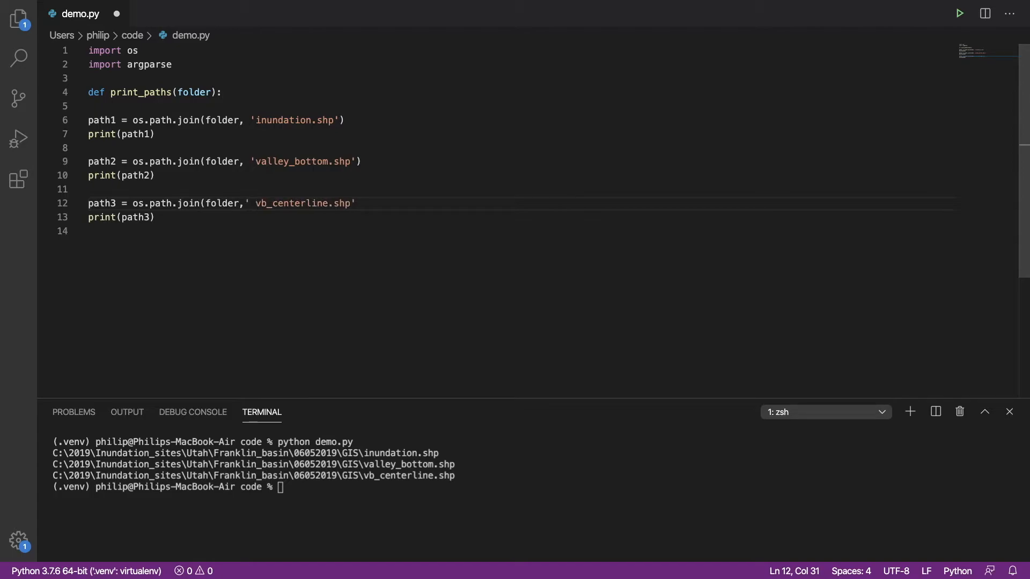
pyautogui.click(156, 217)
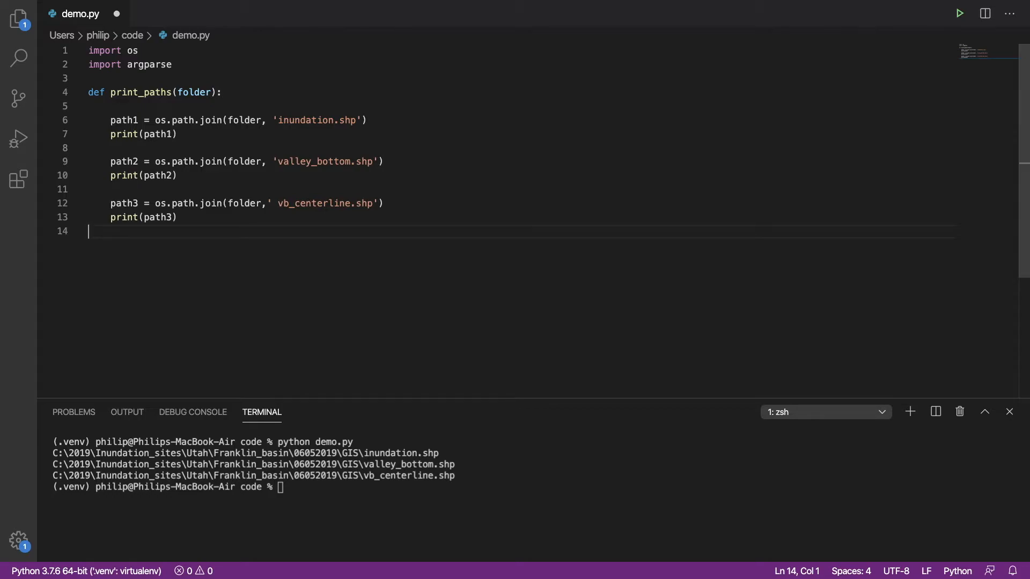
# Step: Add a new empty line below the print_paths function body
pyautogui.press('enter')
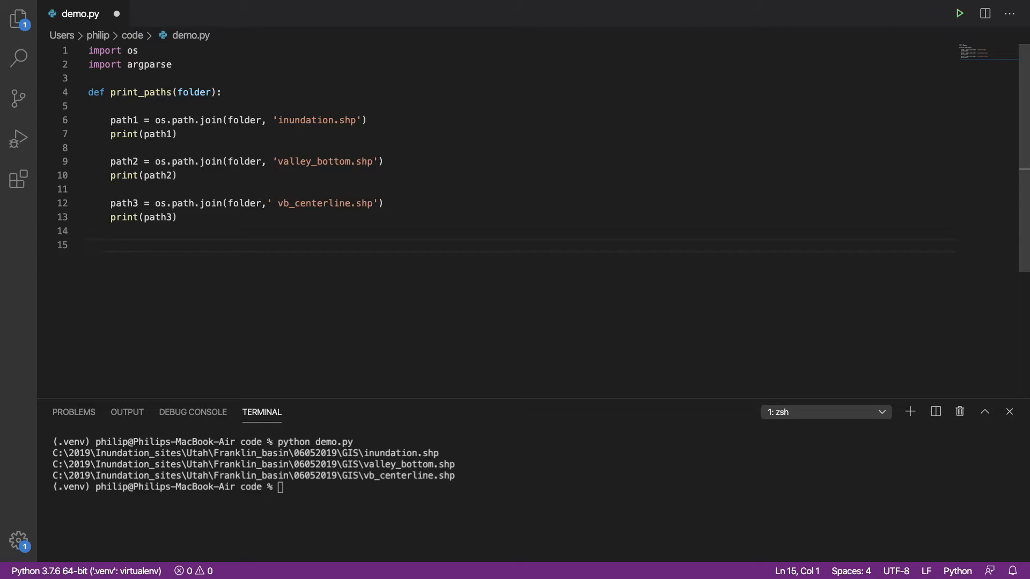
# Step: Start def main(): with parser = argparse.ArgumentParser()
pyautogui.write('def')
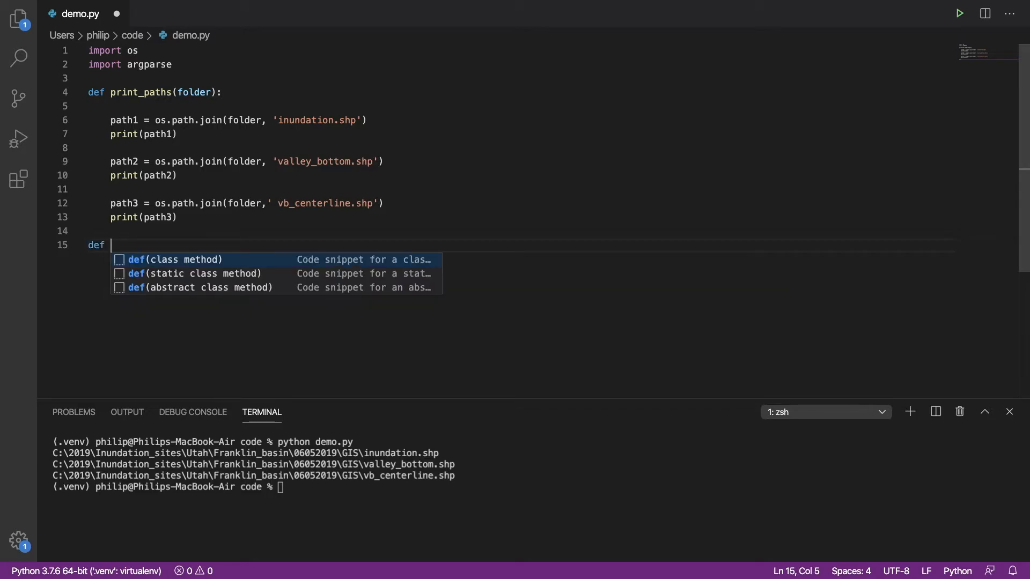
pyautogui.write('main():')
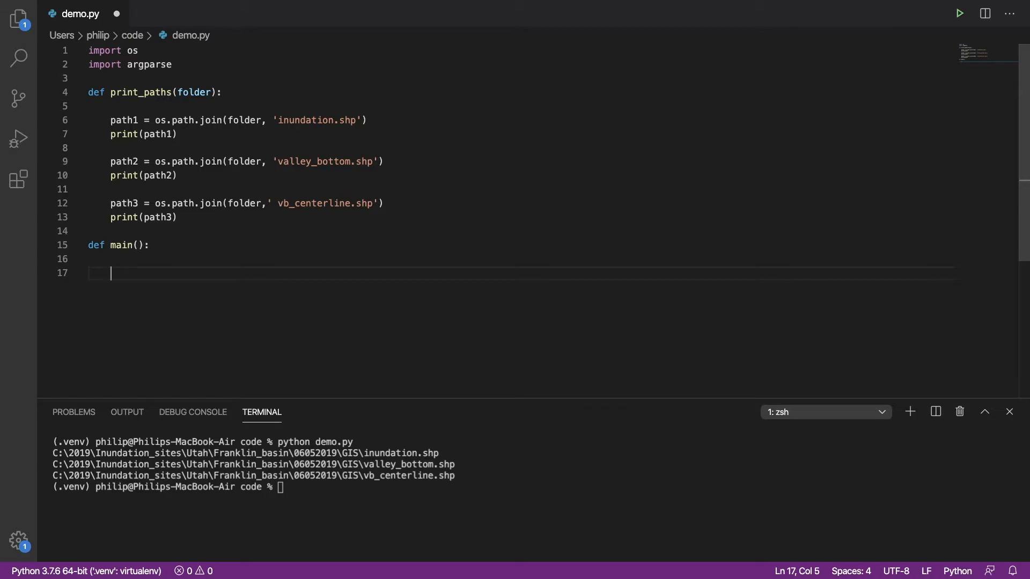
pyautogui.write('parser = a')
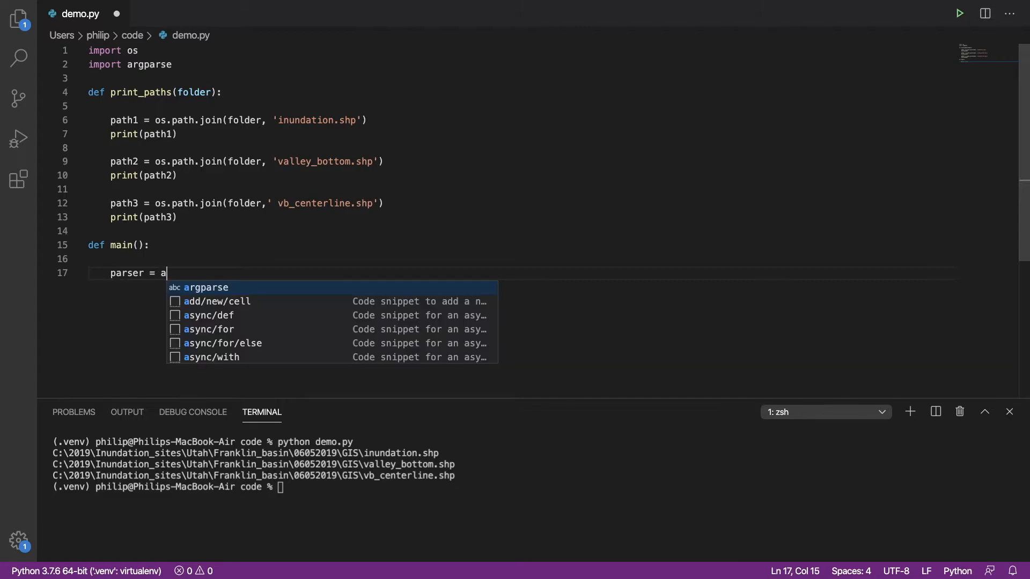
pyautogui.write('rgparse.')
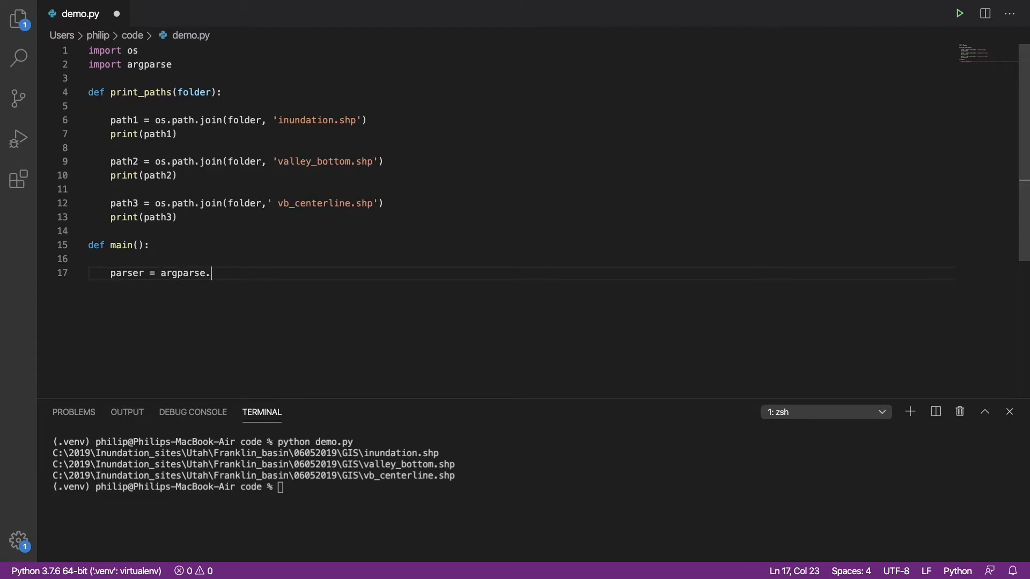
pyautogui.write('Argume')
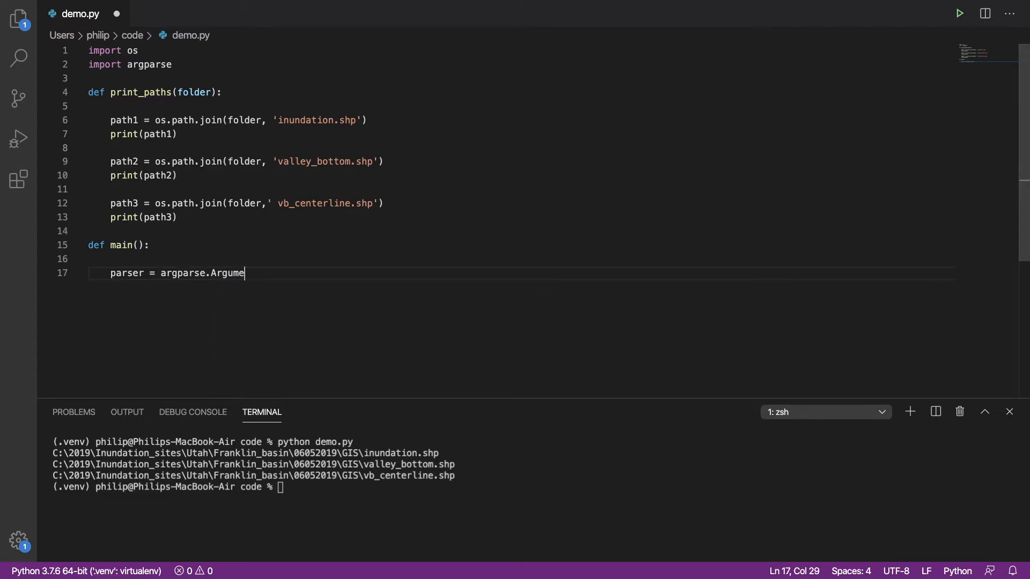
pyautogui.write('ntParser()')
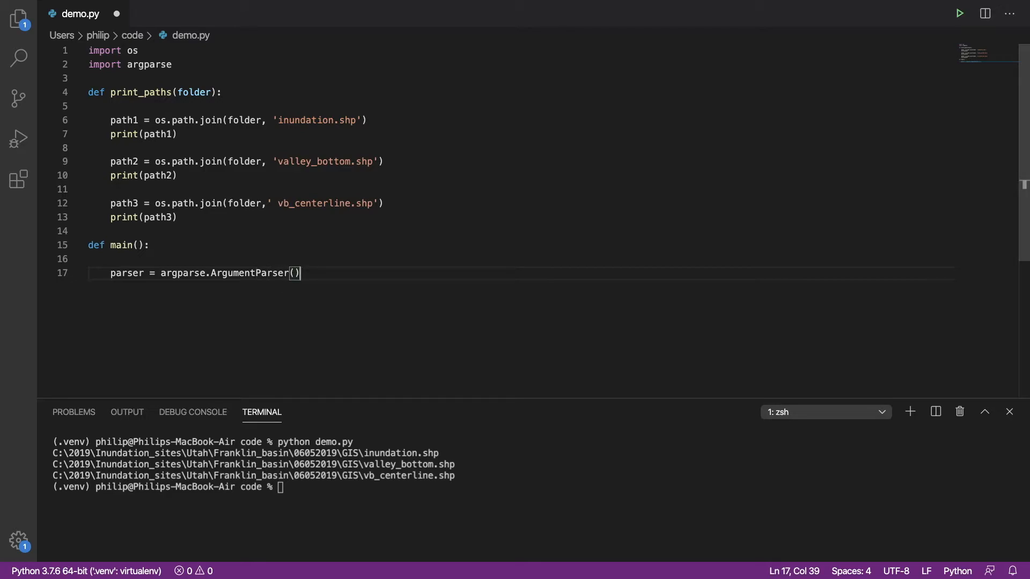
pyautogui.press('enter')
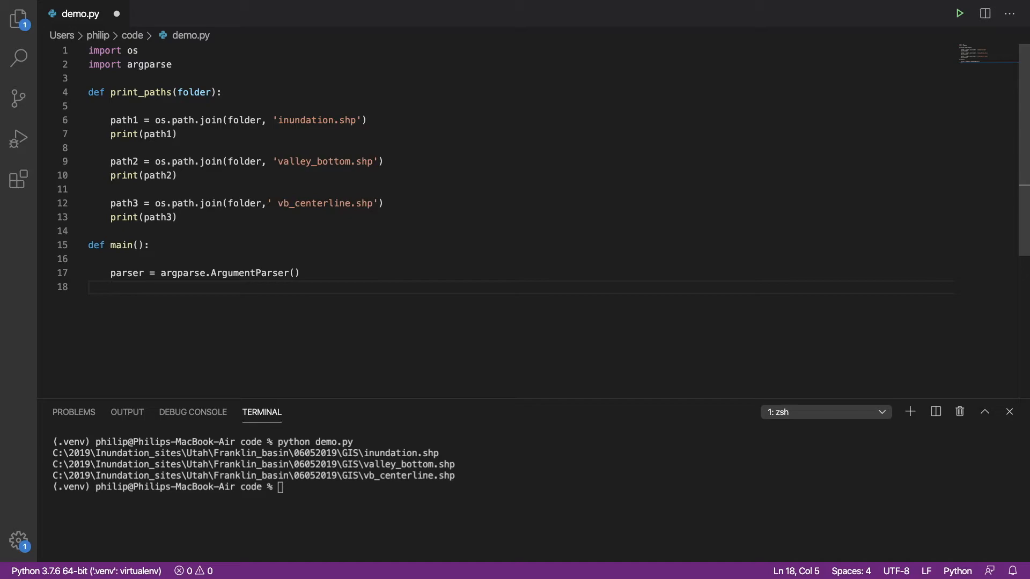
# Step: Add parser.add_argument('folder', help='the folder path', type=str)
pyautogui.write('parser.')
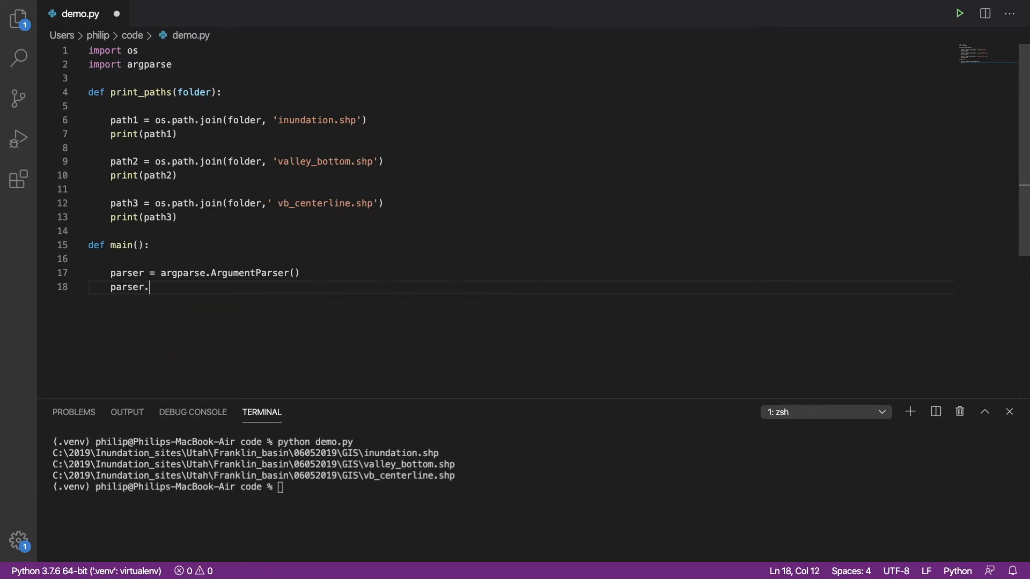
pyautogui.write('add_a')
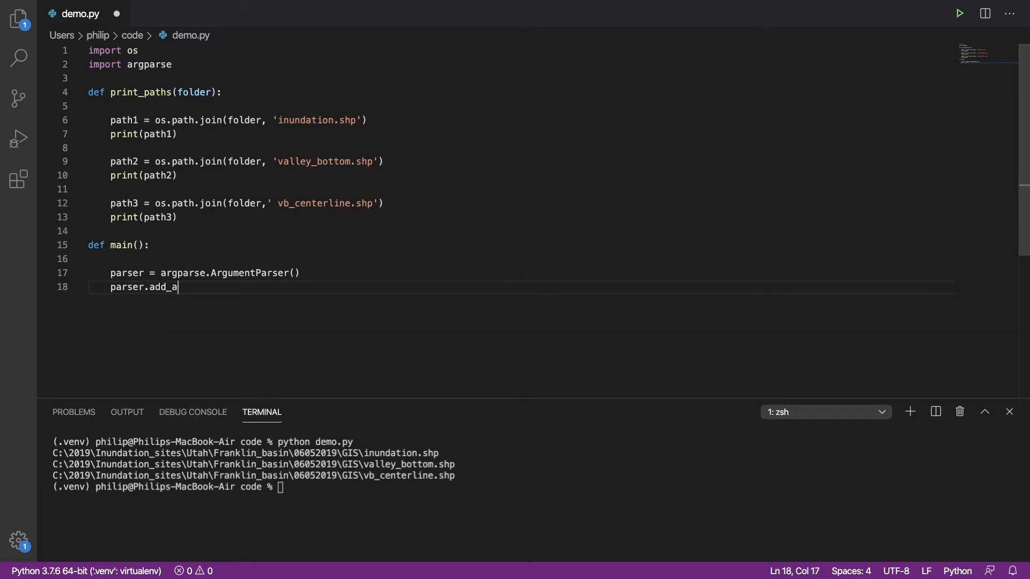
pyautogui.write('rgument()')
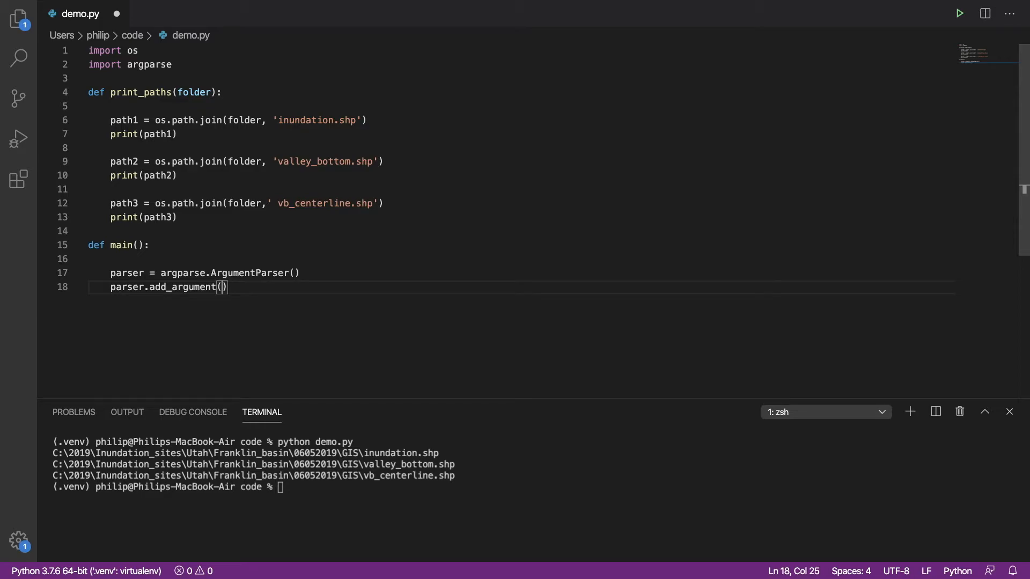
pyautogui.write("'fold'")
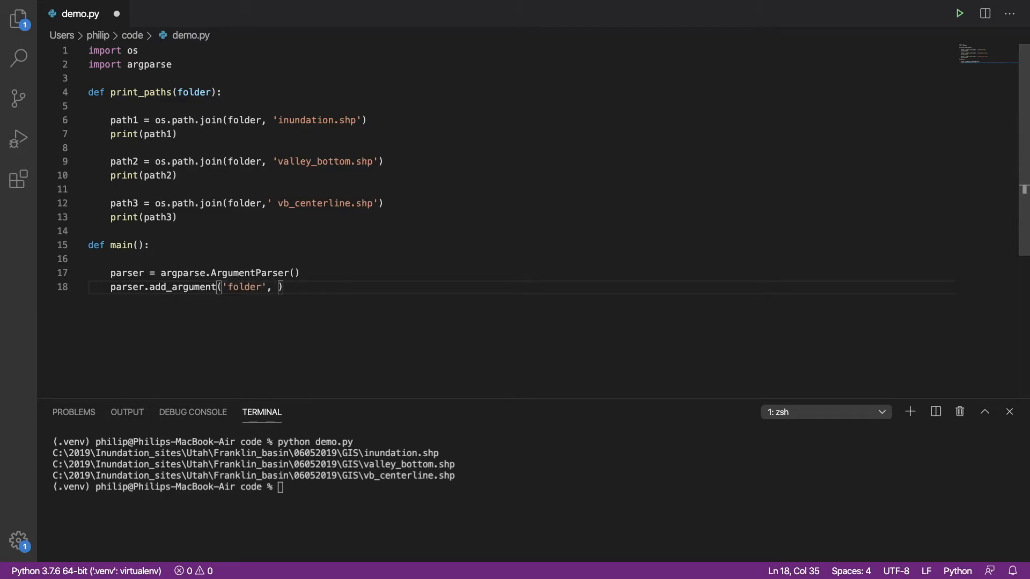
pyautogui.write('help')
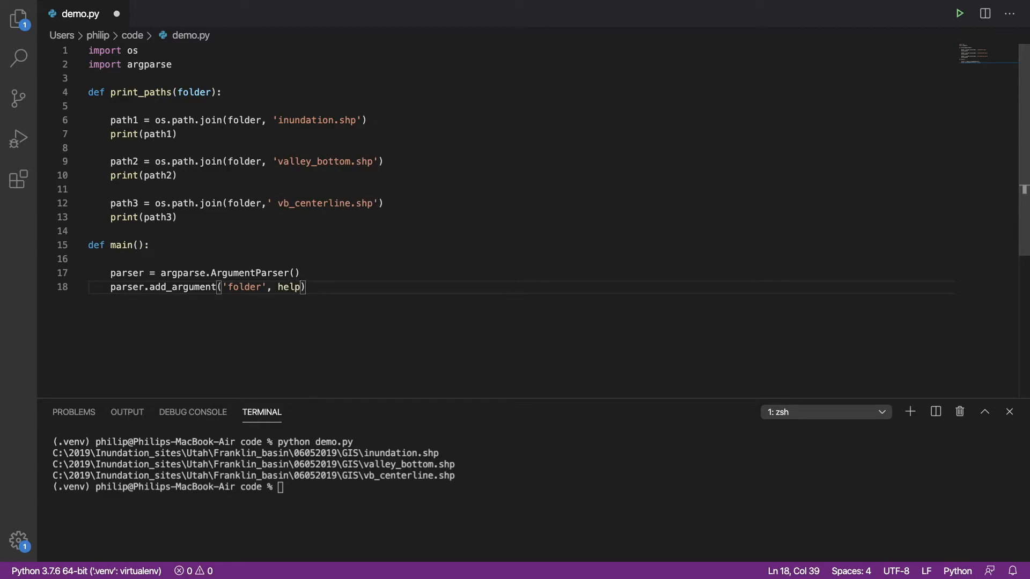
pyautogui.write("=''")
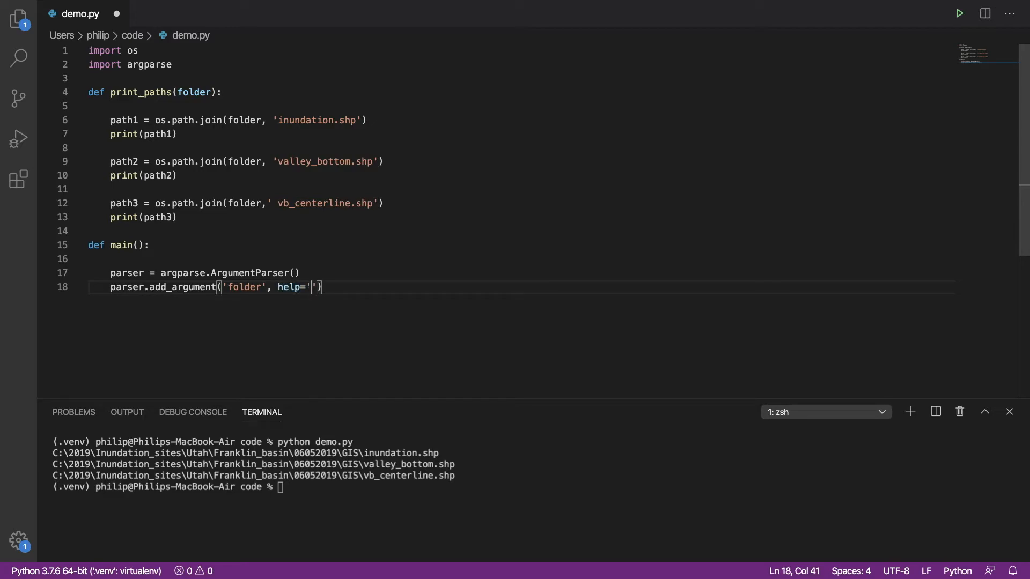
pyautogui.write('the folder path')
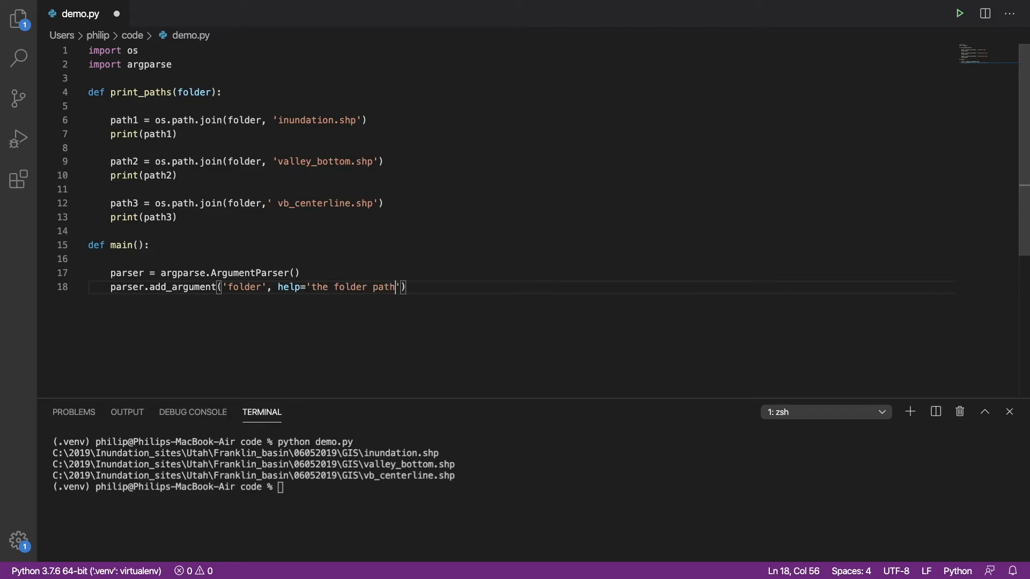
pyautogui.write('", "')
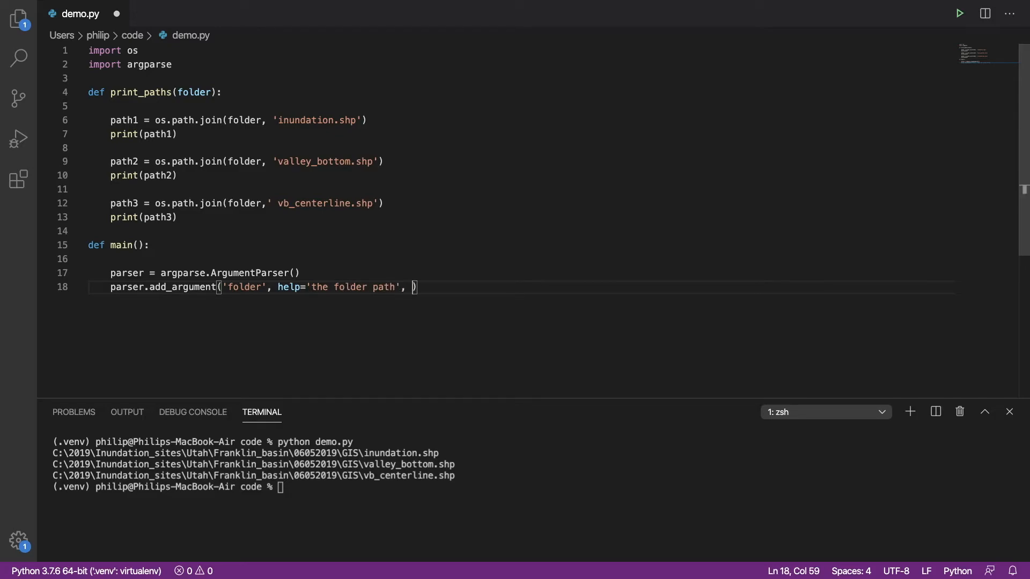
pyautogui.write('type=')
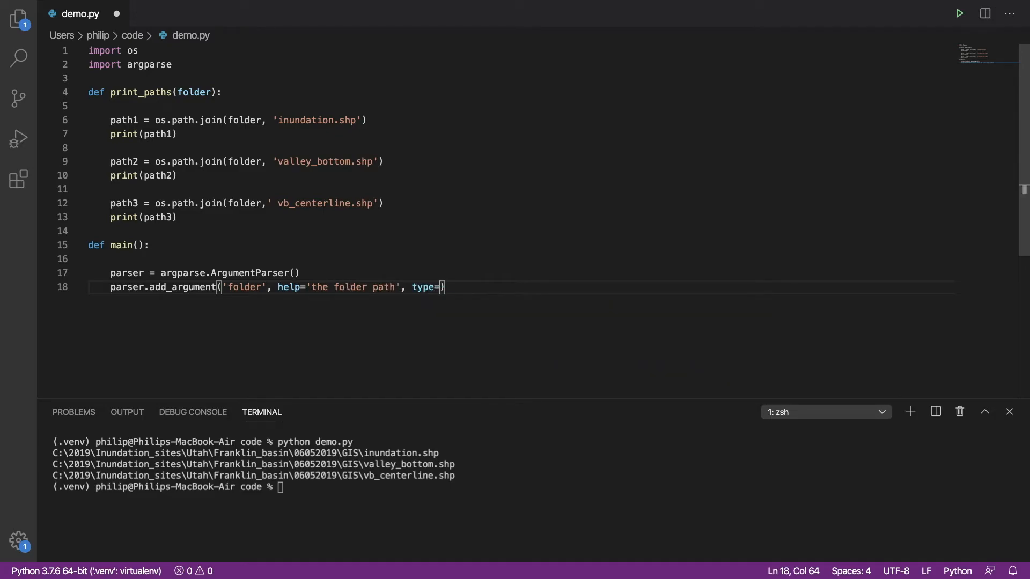
pyautogui.write('str')
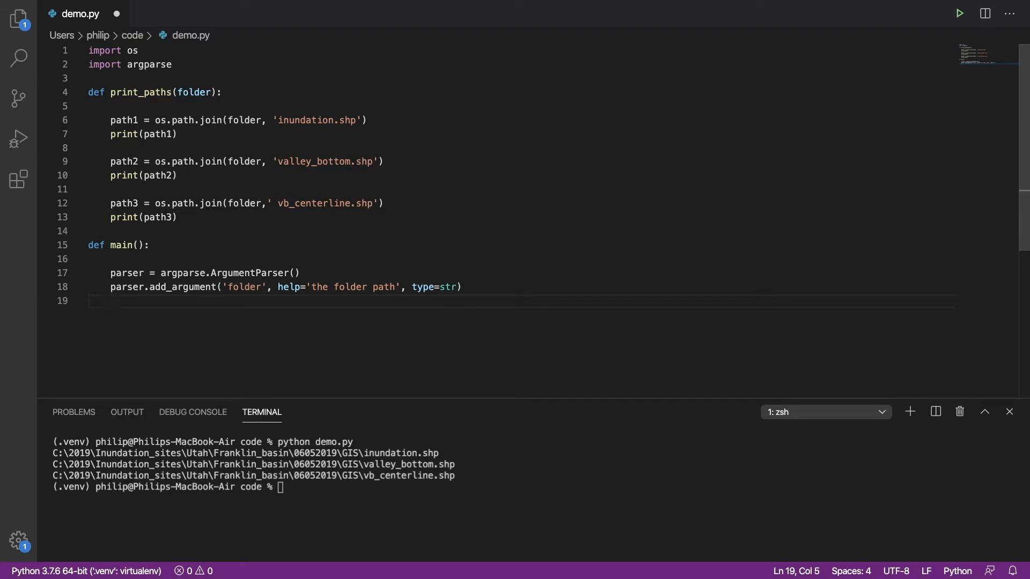
# Step: Store the parsed arguments in args = parser.parse_args() and start new lines
pyautogui.write('args')
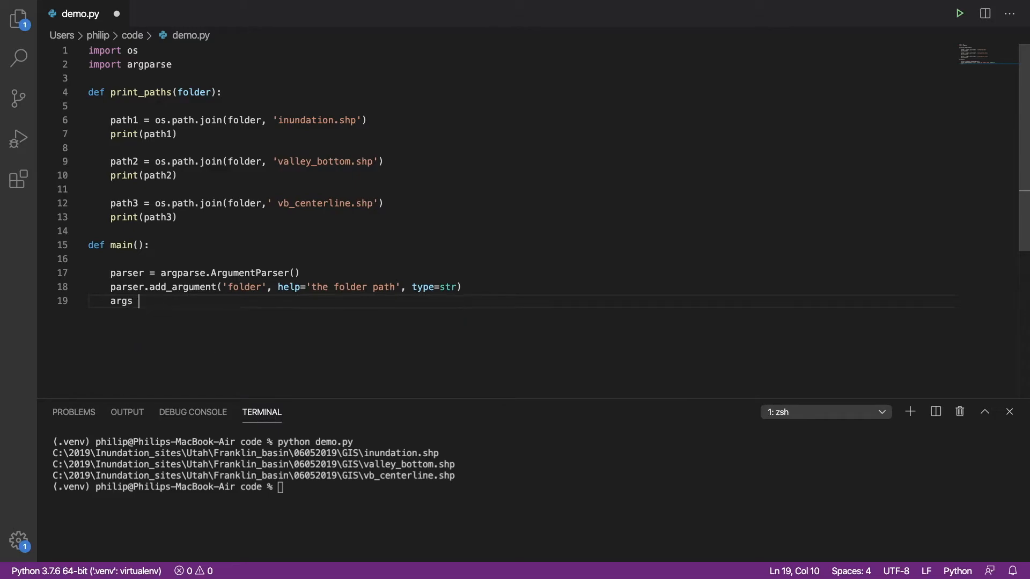
pyautogui.write('= parser')
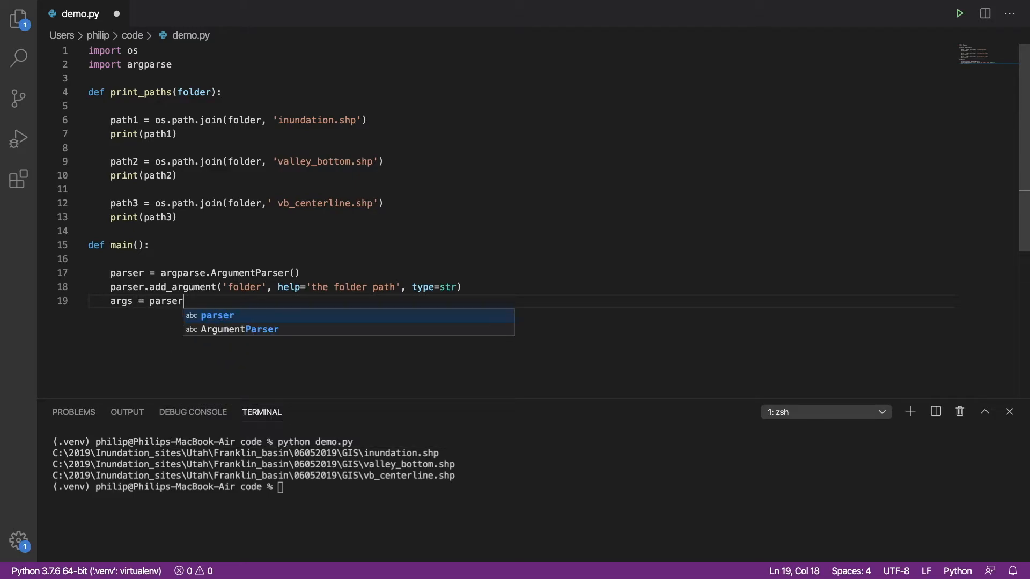
pyautogui.write('.parse_')
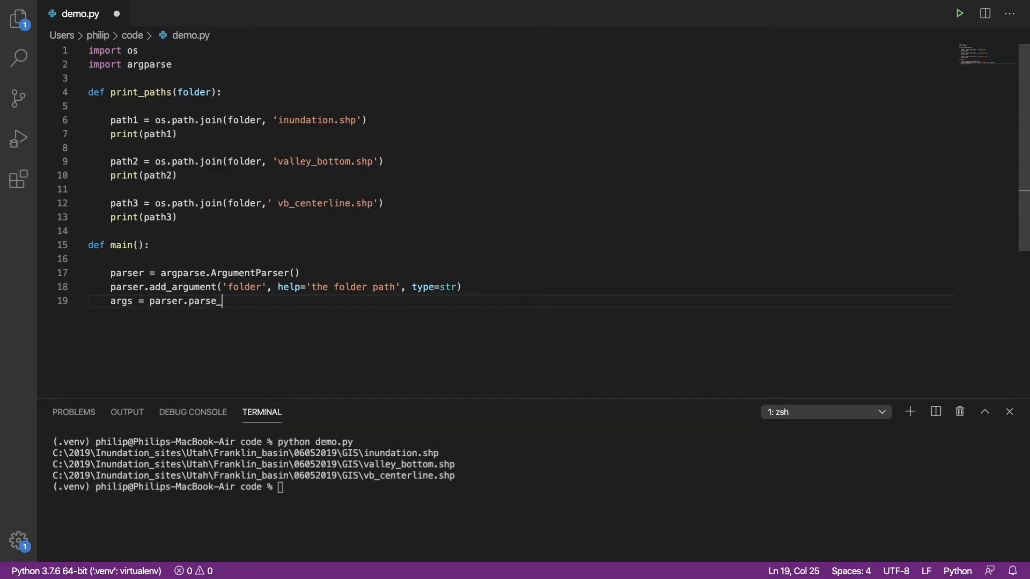
pyautogui.write('args()')
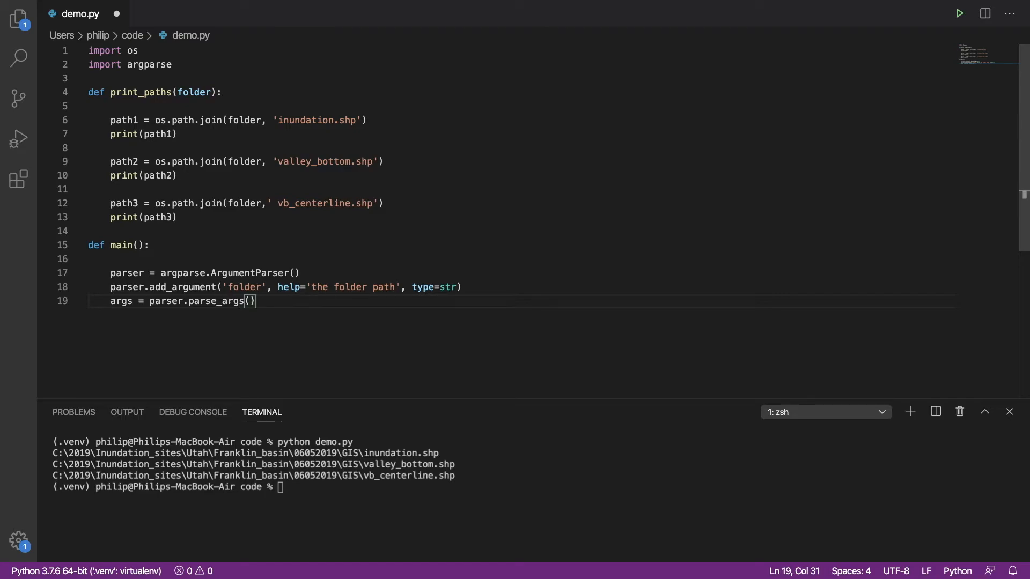
pyautogui.press('Enter')
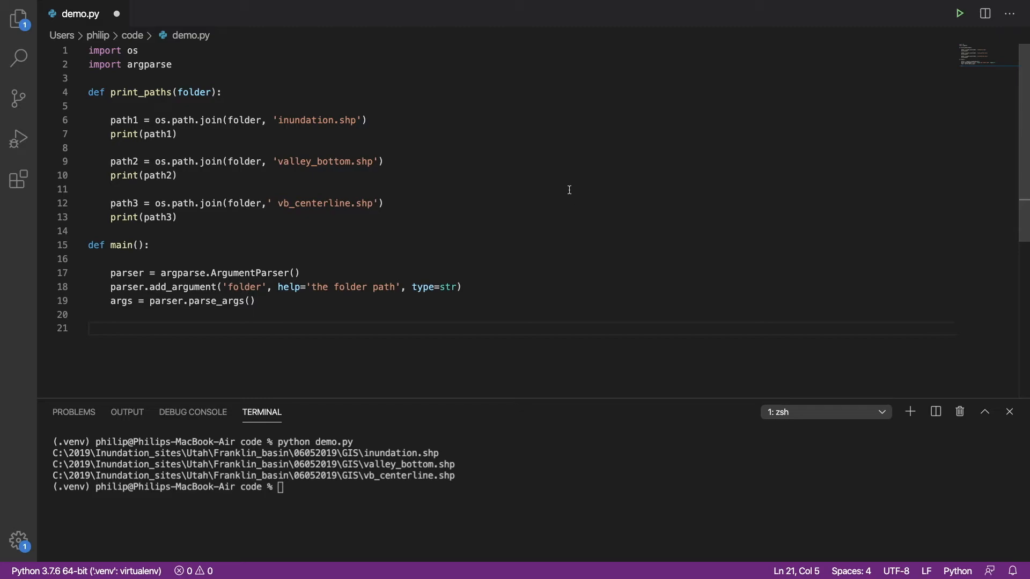
pyautogui.moveTo(99, 271)
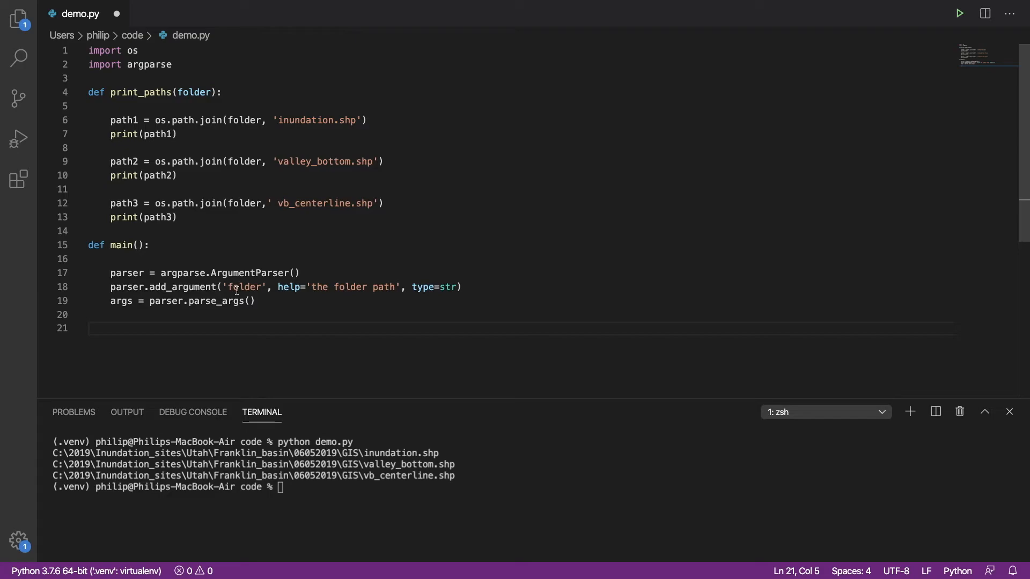
# Step: End main() with a call to print_paths(args.folder)
pyautogui.write('p')
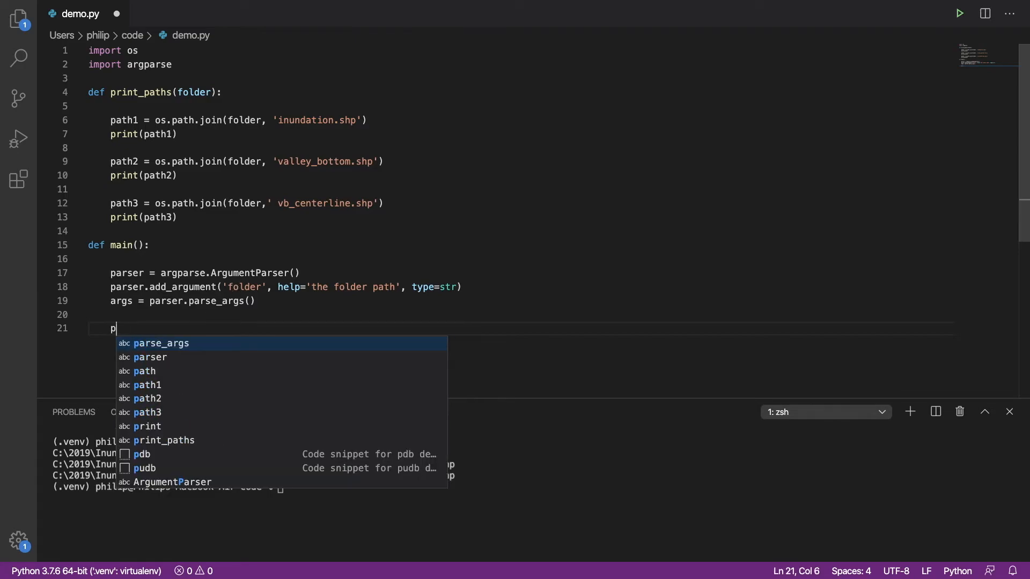
pyautogui.write('rint_paths(ar')
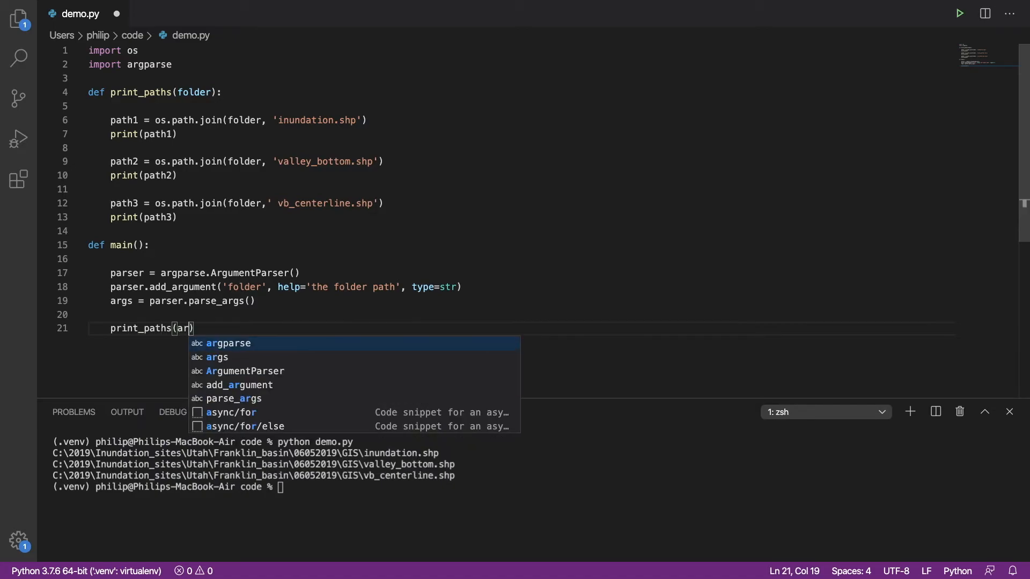
pyautogui.write('gs.folder')
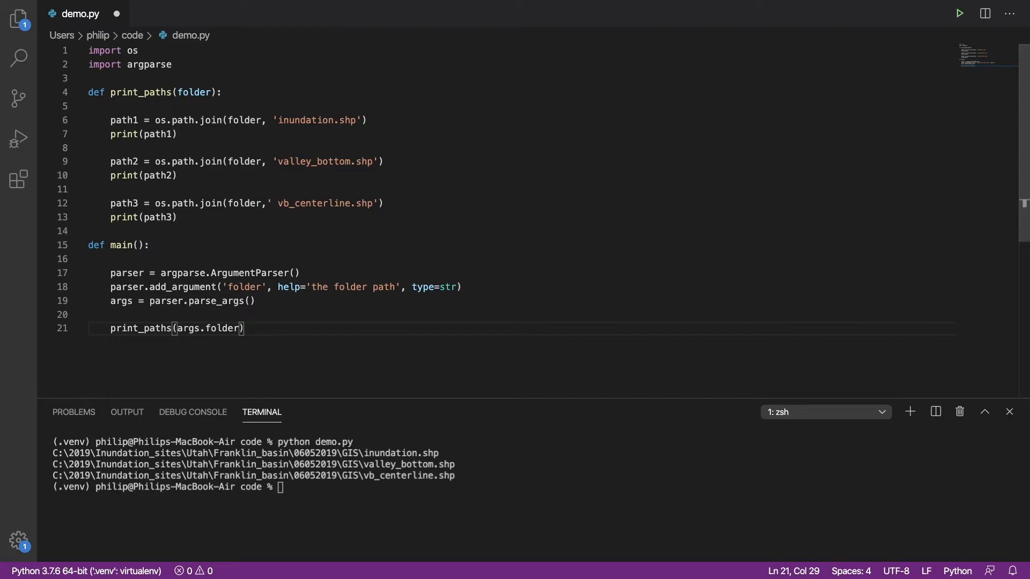
pyautogui.press('enter')
pyautogui.write('if ')
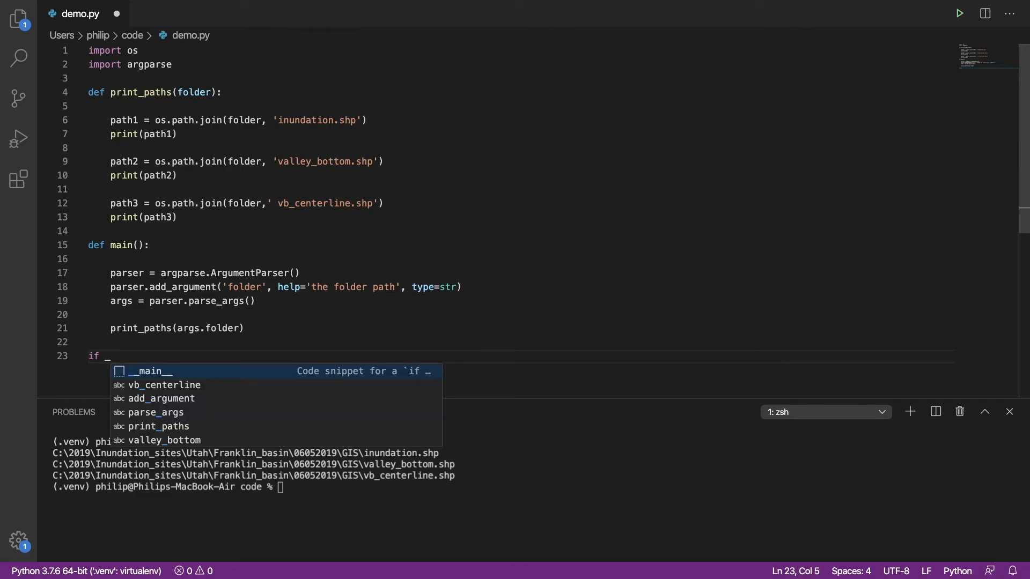
# Step: Finish the if __name__ == "__main__": guard with an indented main() call
pyautogui.write('_nam')
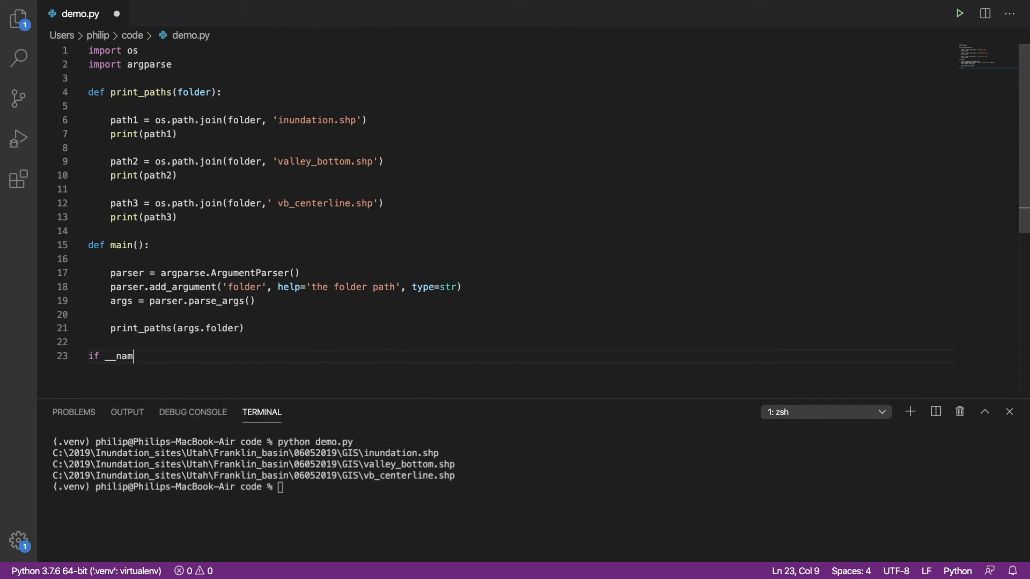
pyautogui.write('e__ == "_')
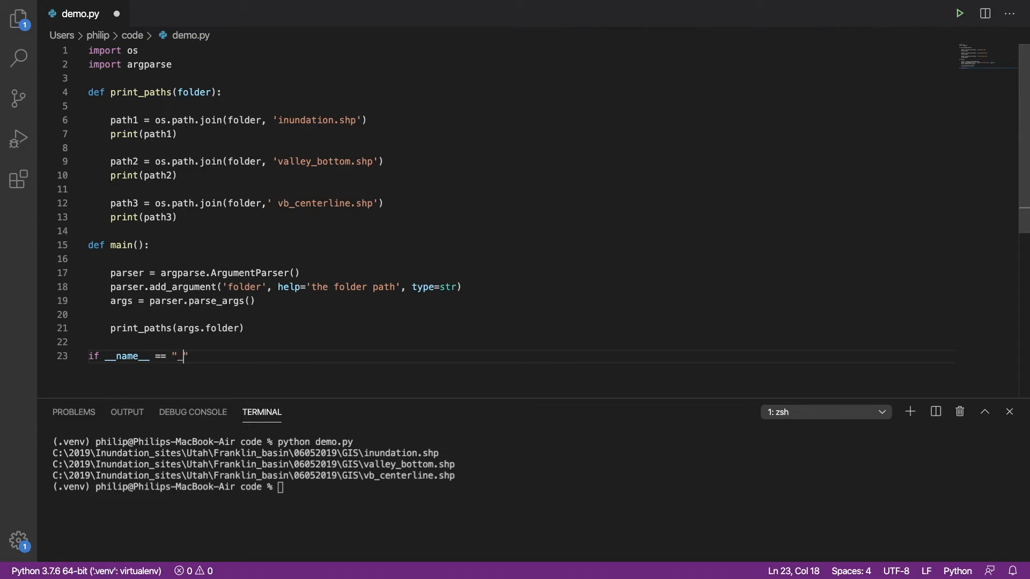
pyautogui.write('_main_')
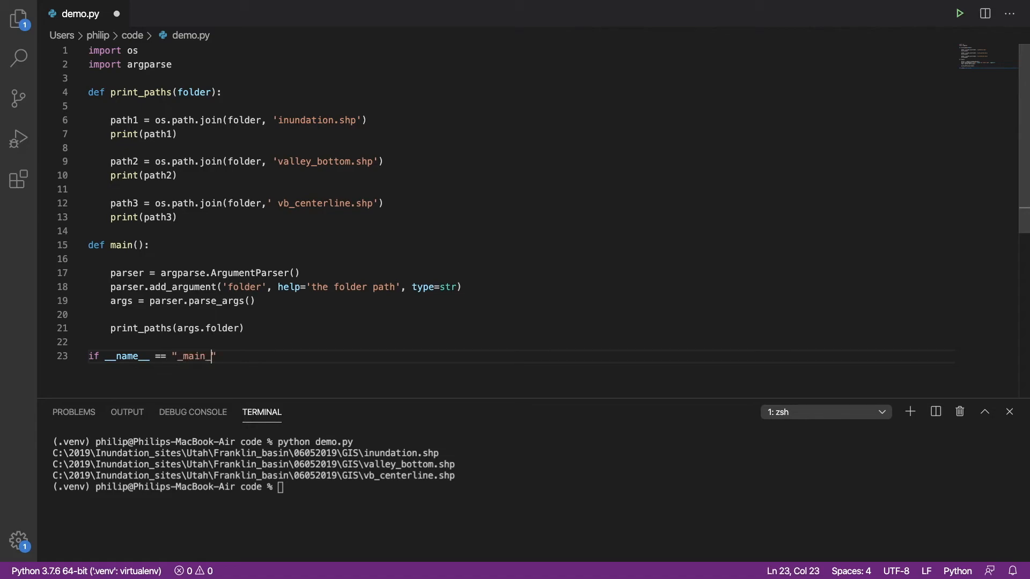
pyautogui.doubleClick(191, 357)
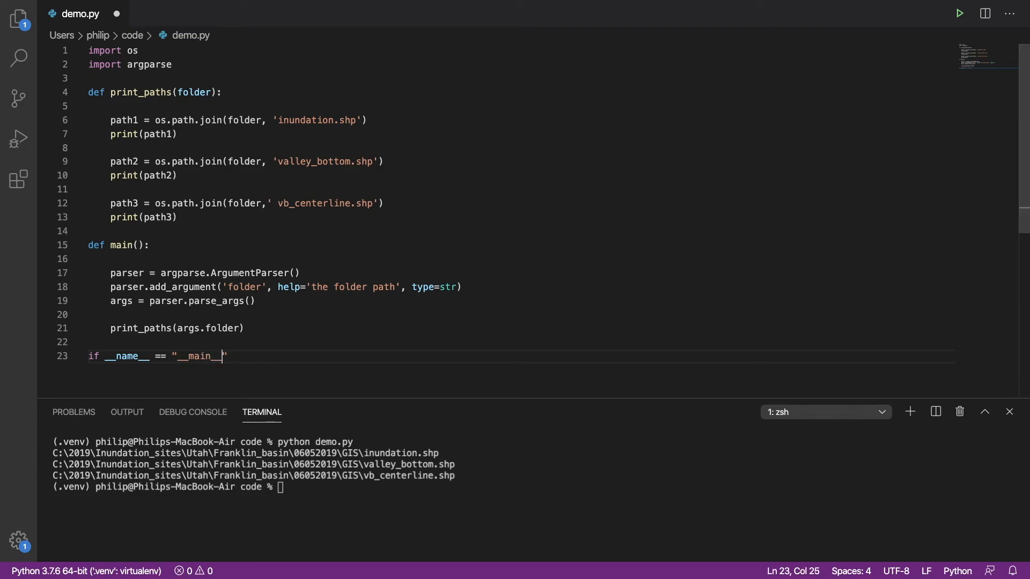
pyautogui.write(':')
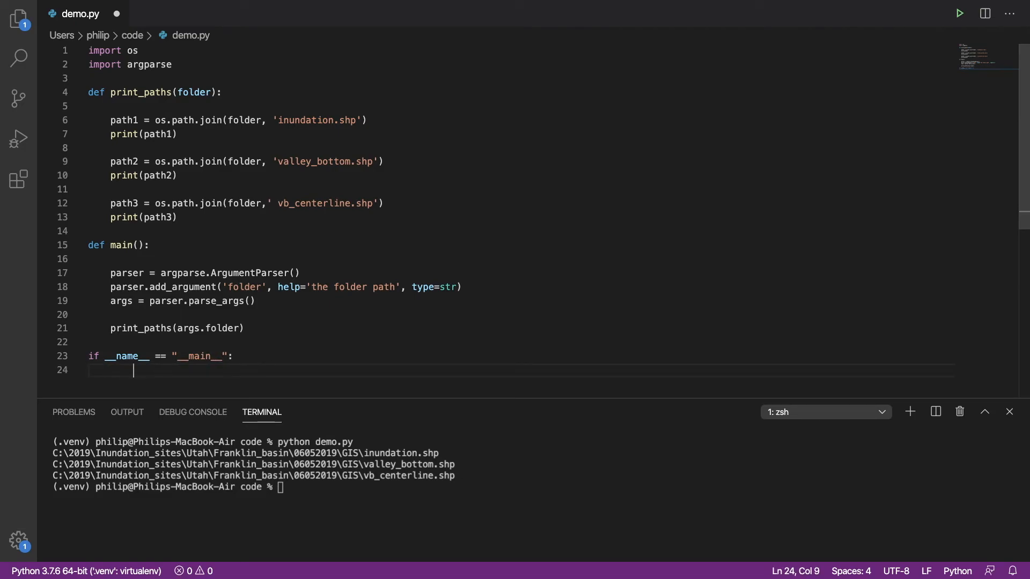
pyautogui.write('main()')
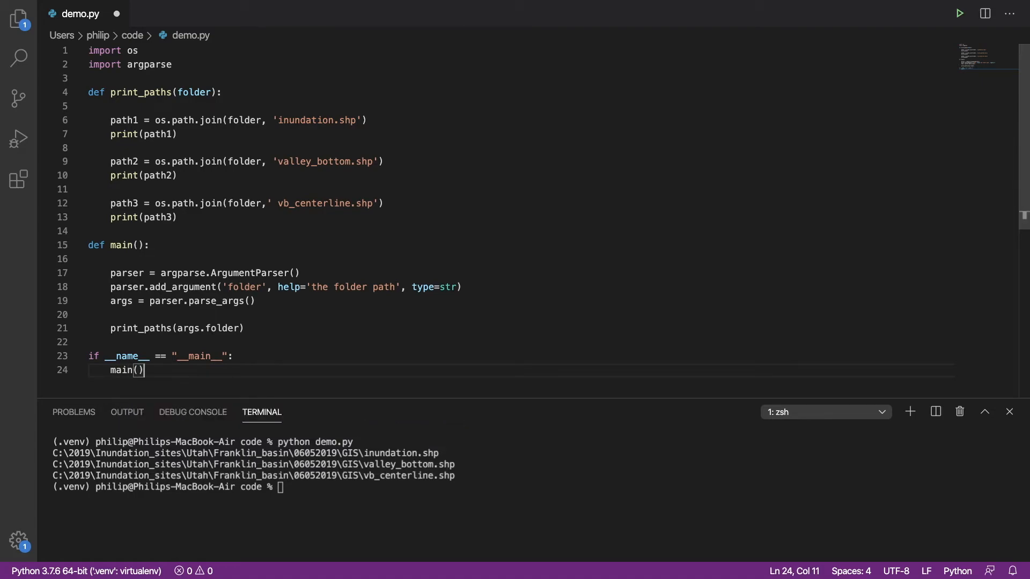
pyautogui.moveTo(138, 342)
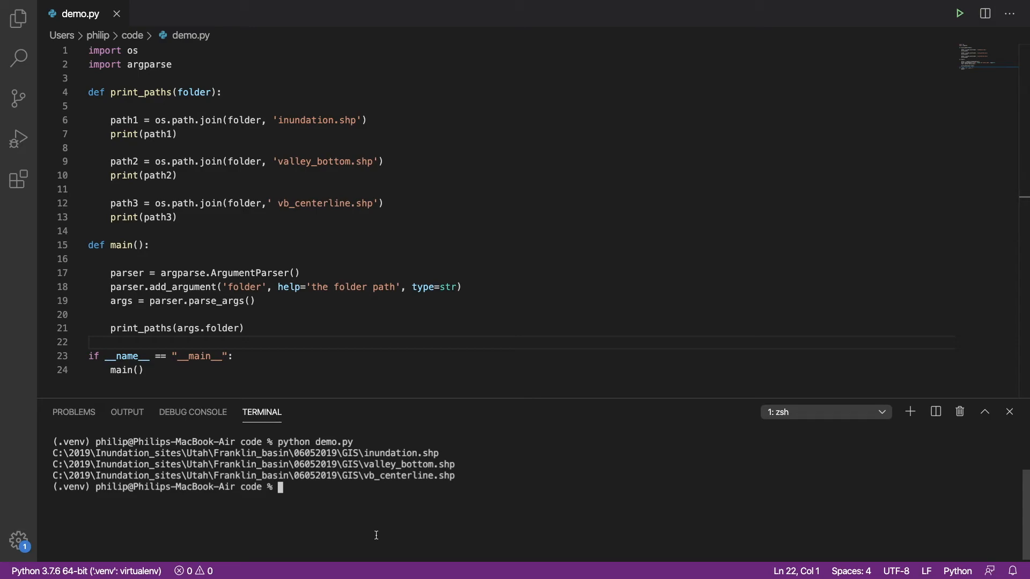
# Step: Rerun python demo.py with the Franklin_basin GIS folder as a raw-string argument, printing the three joined paths
pyautogui.write('python demoy')
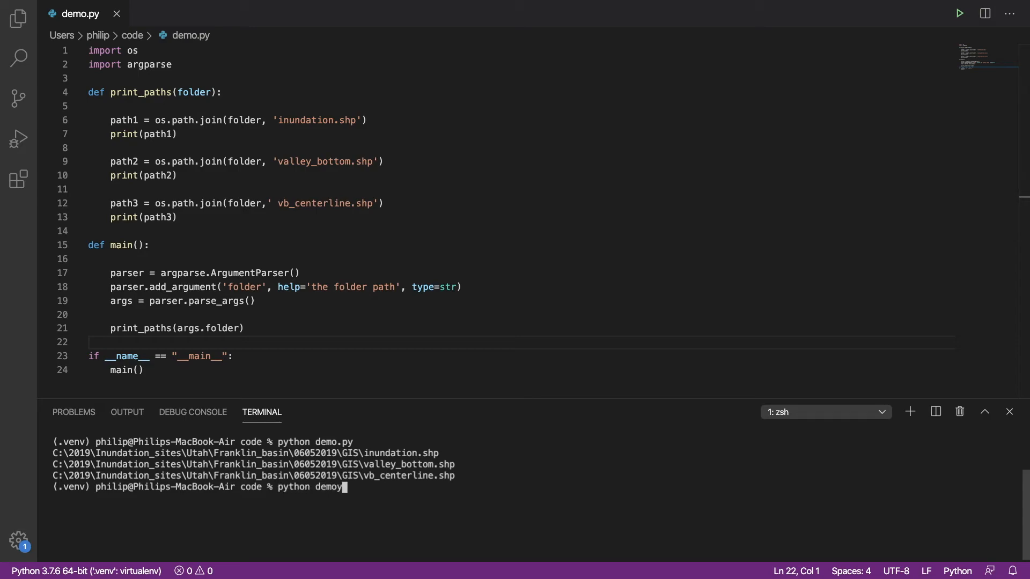
pyautogui.write('.py')
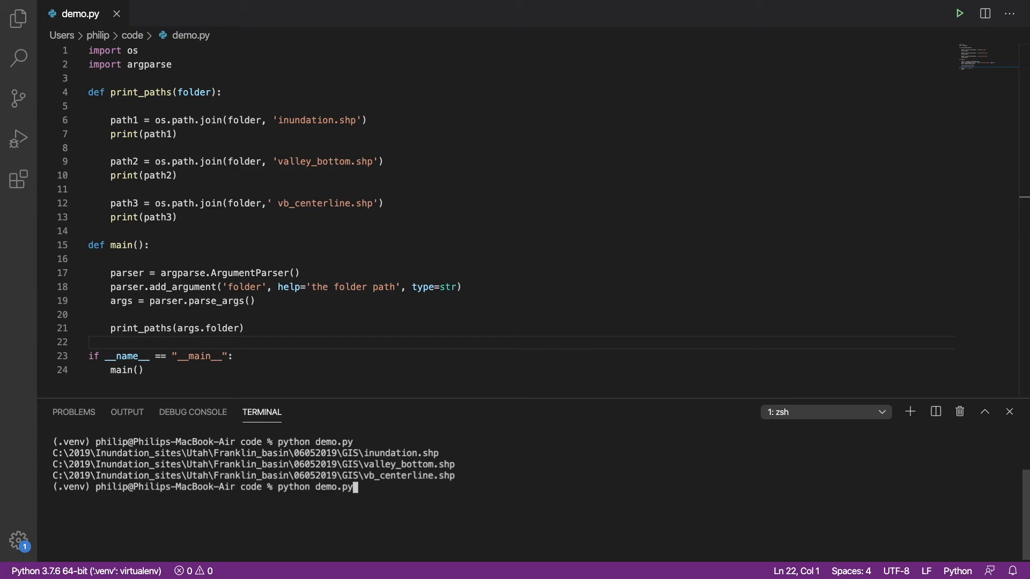
pyautogui.write("r'C:\\2019\\Inundation_sites\\Utah\\Franklin_basin\\06052019\\GIS'")
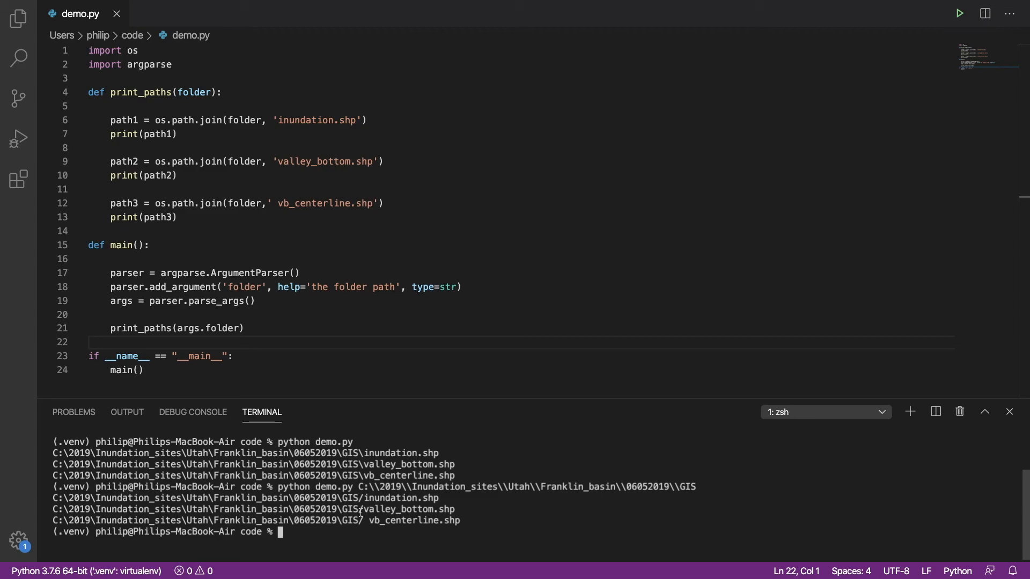
pyautogui.moveTo(284, 353)
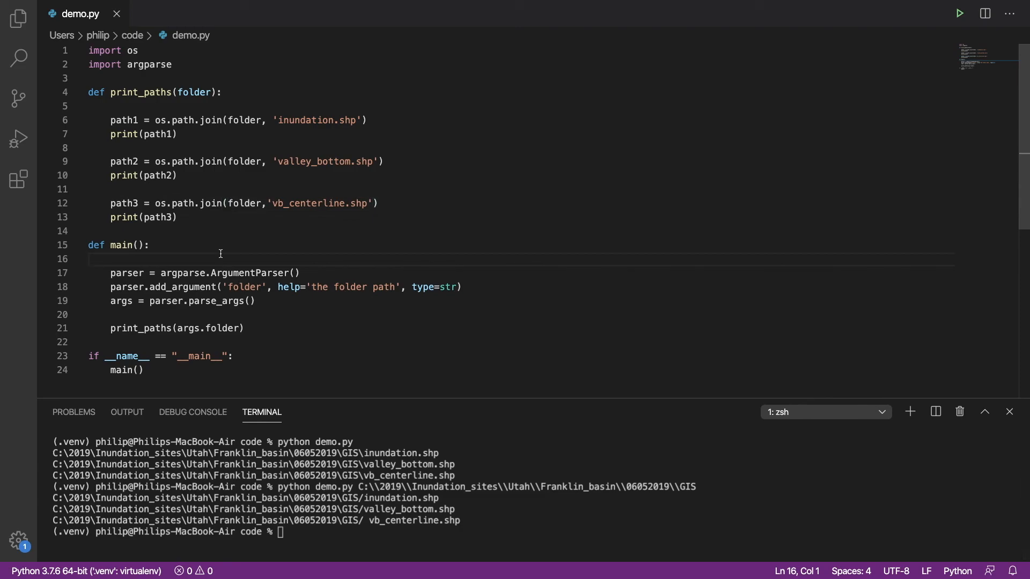
pyautogui.moveTo(179, 356)
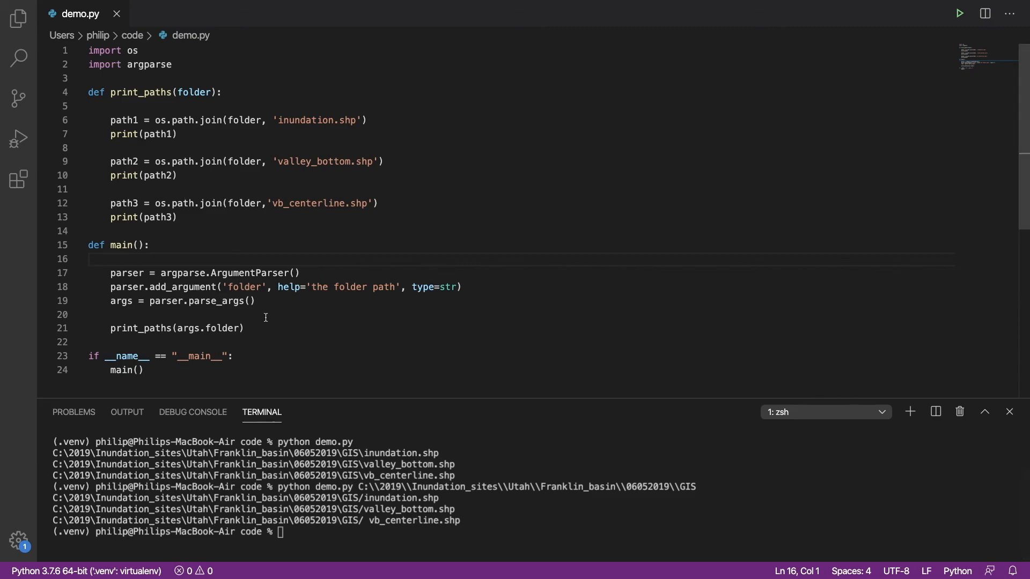
pyautogui.moveTo(254, 338)
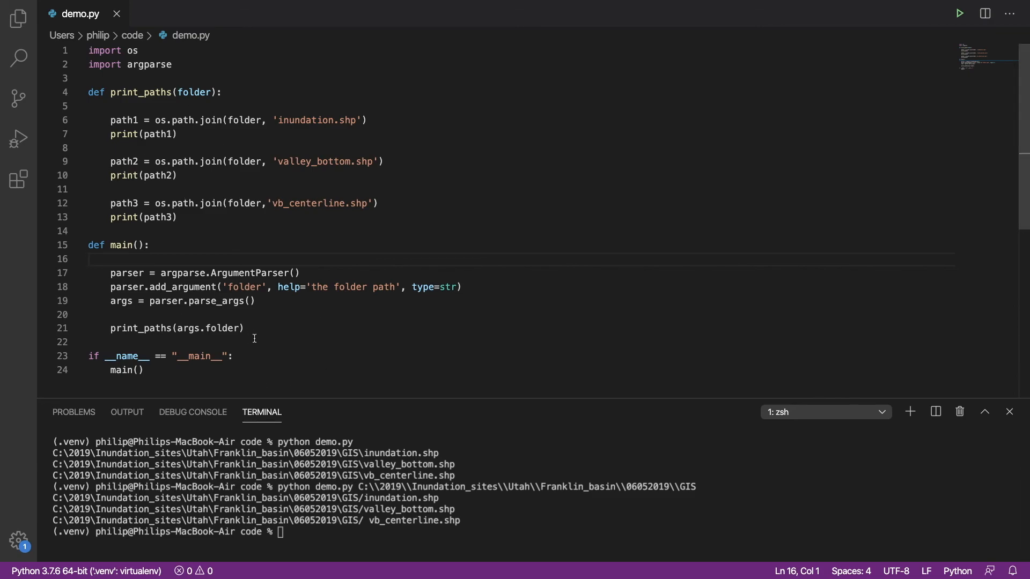